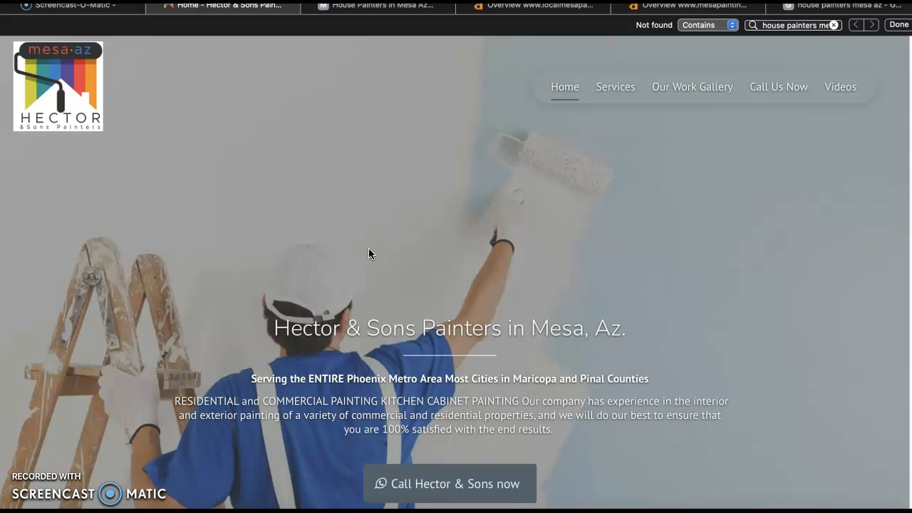
Scroll the Hector & Sons homepage past services, gallery photos and Sherwin-Williams promo to the footer
click(228, 100)
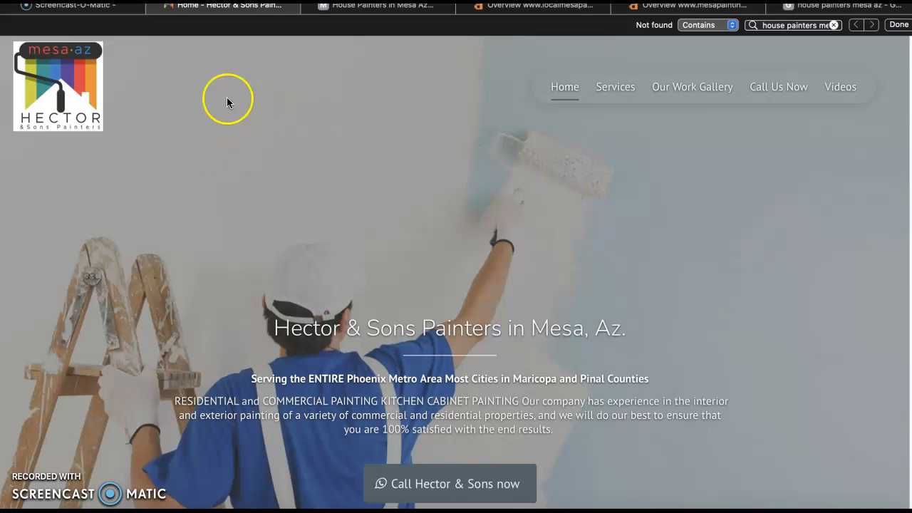
mouse_move(70, 68)
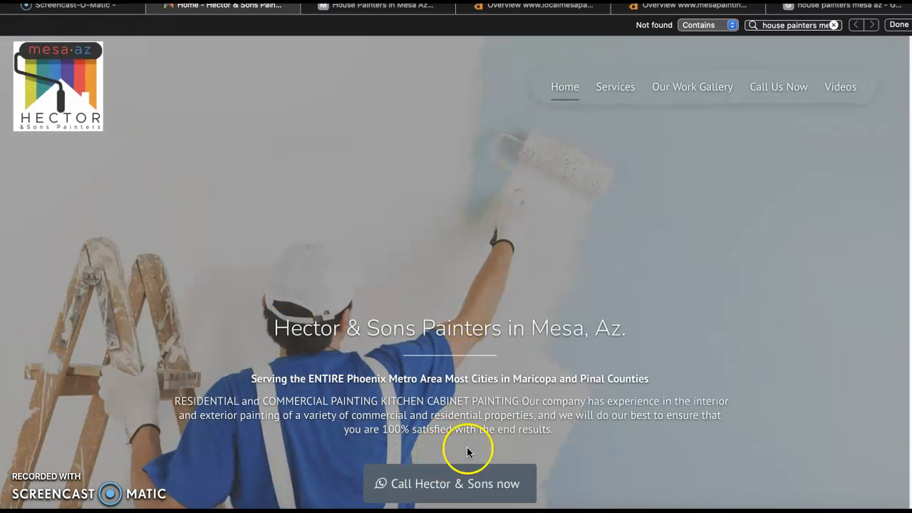
mouse_move(754, 56)
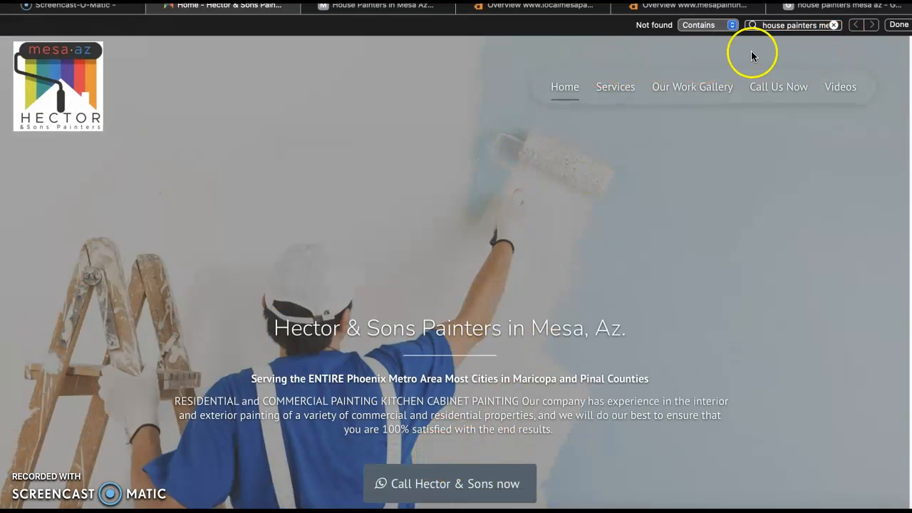
mouse_move(226, 91)
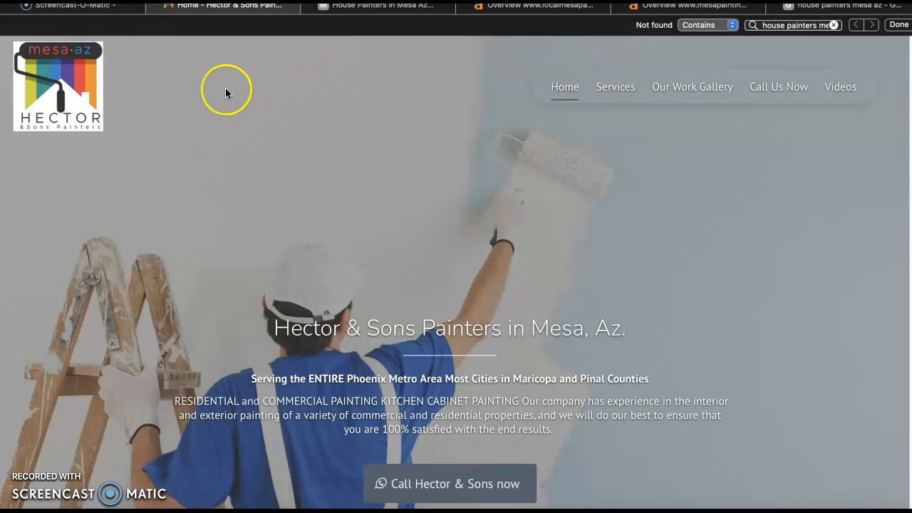
mouse_move(672, 74)
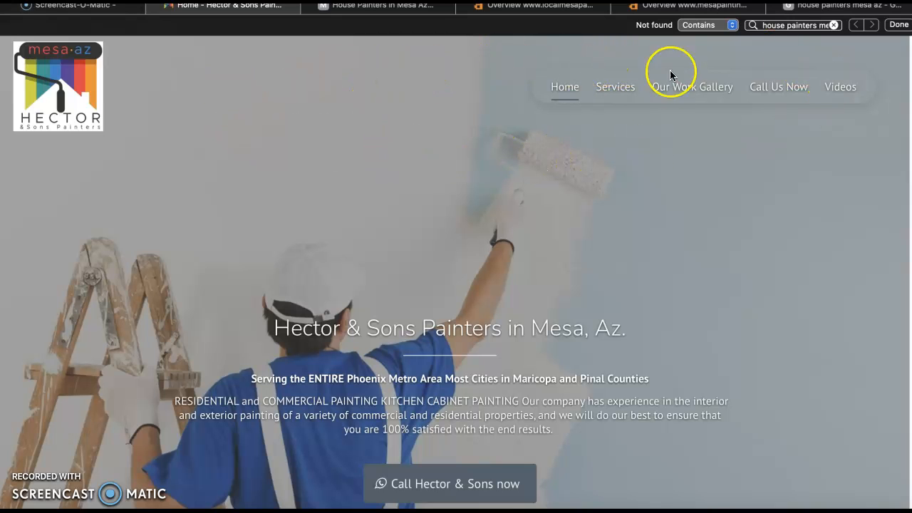
scroll(down, 3)
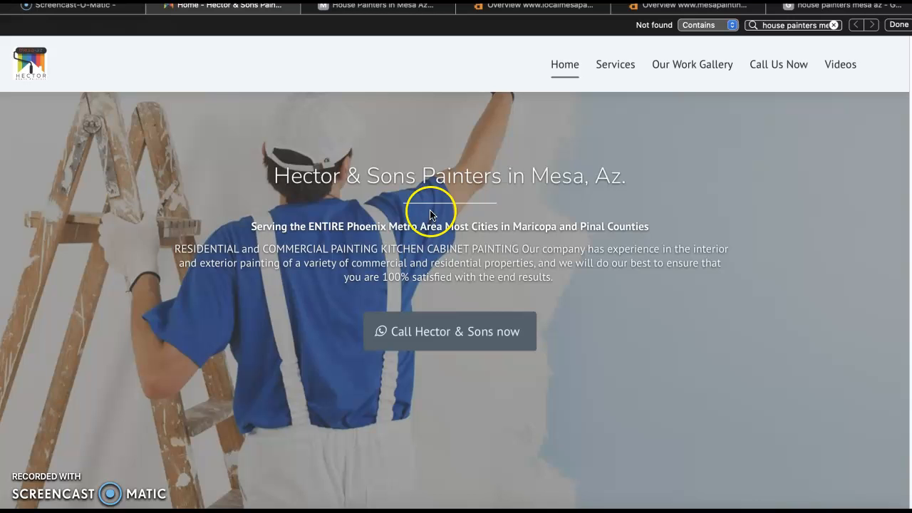
scroll(down, 3)
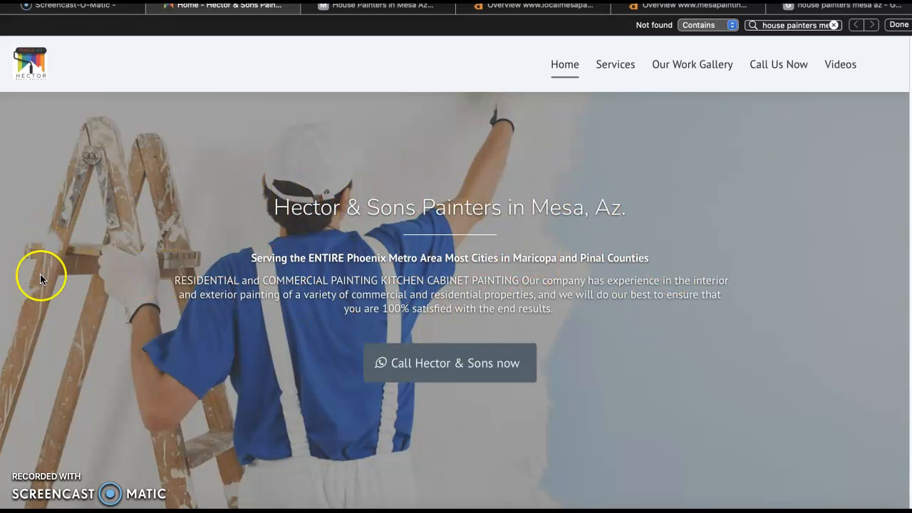
scroll(down, 3)
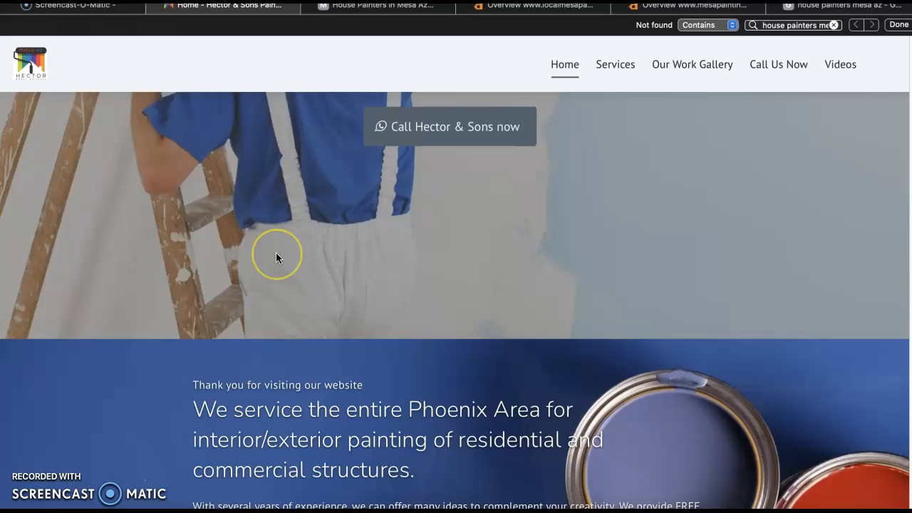
scroll(down, 3)
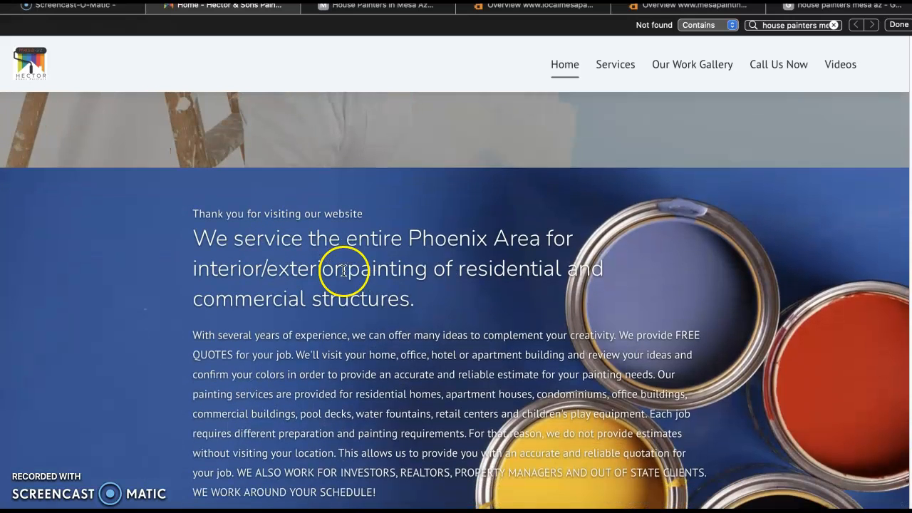
scroll(down, 3)
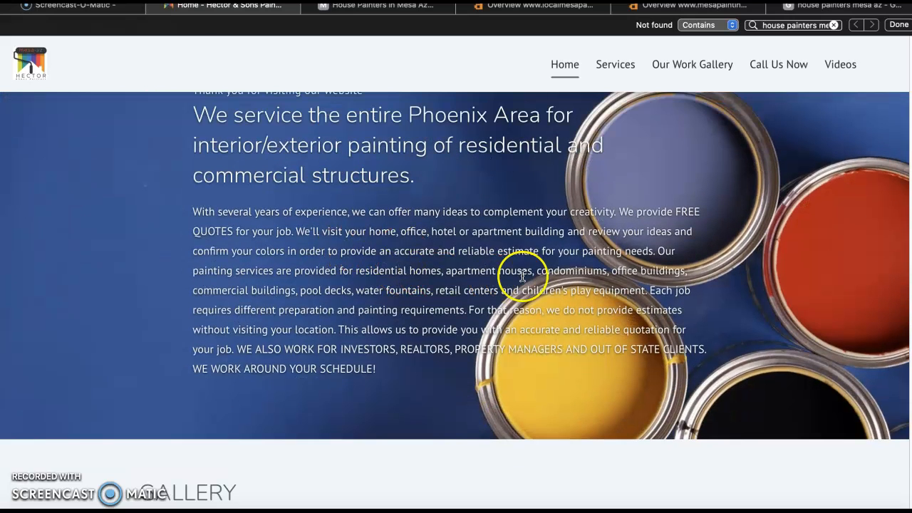
mouse_move(446, 350)
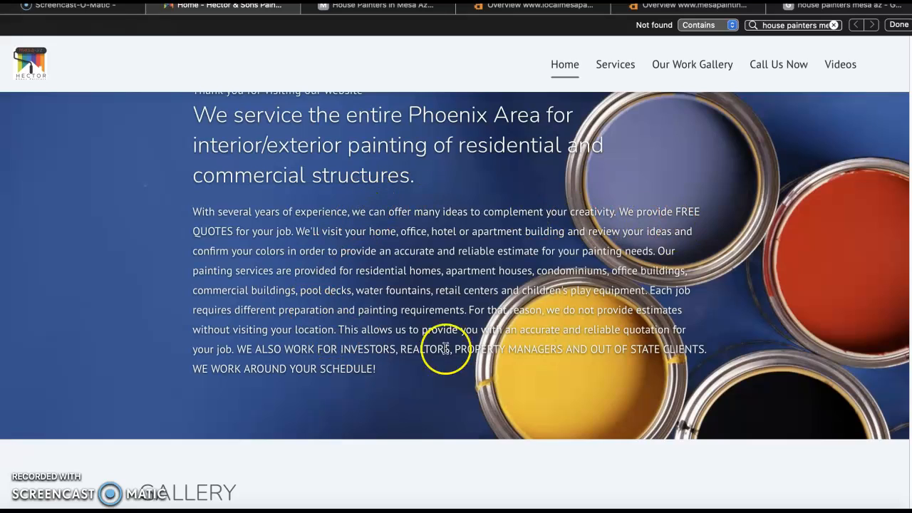
scroll(down, 3)
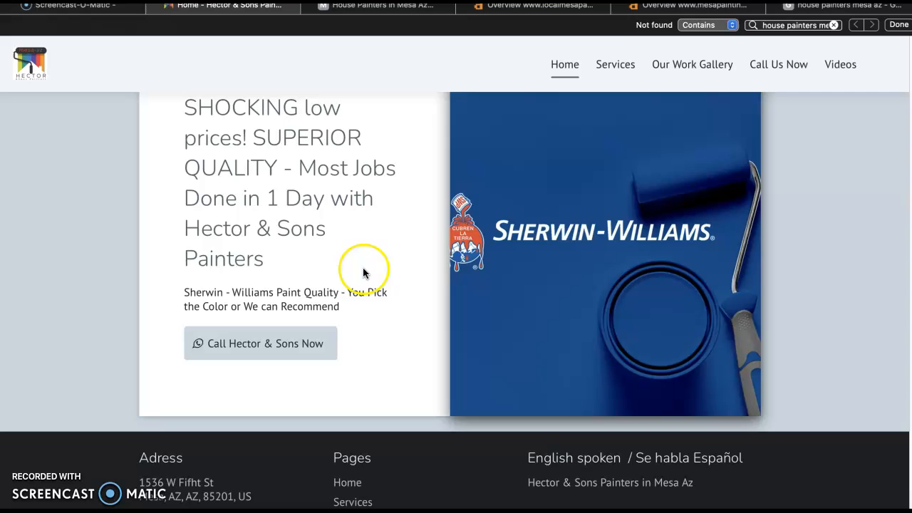
scroll(down, 3)
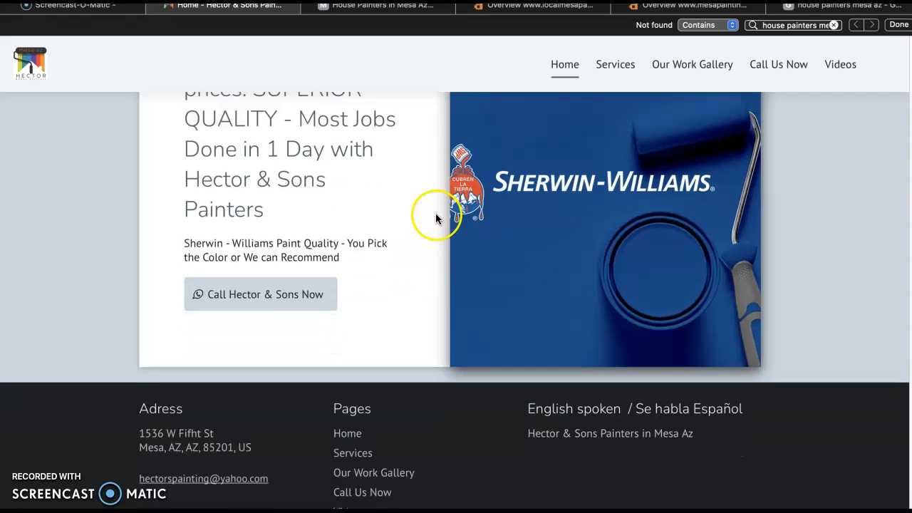
scroll(down, 3)
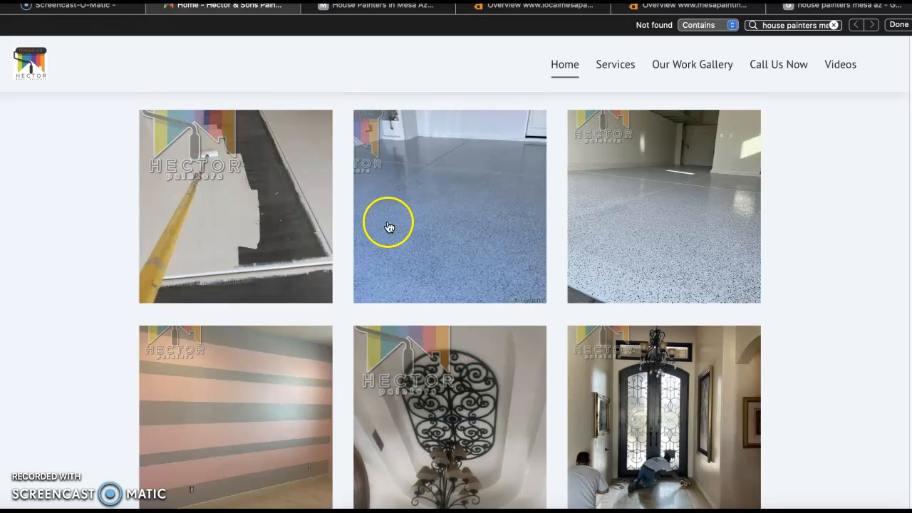
scroll(down, 3)
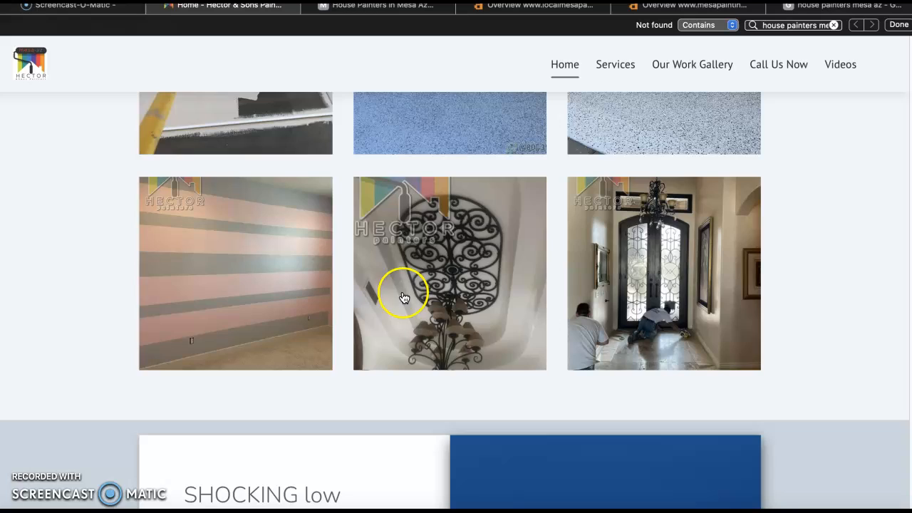
scroll(down, 3)
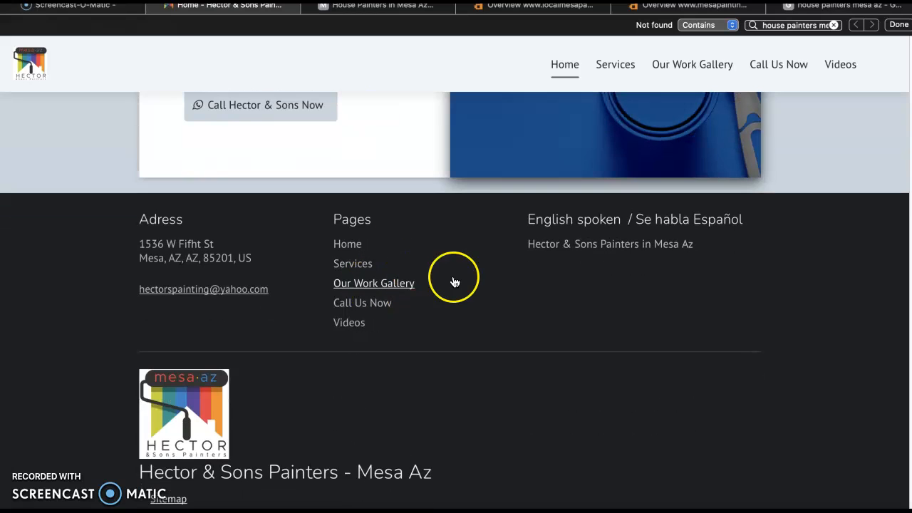
mouse_move(370, 273)
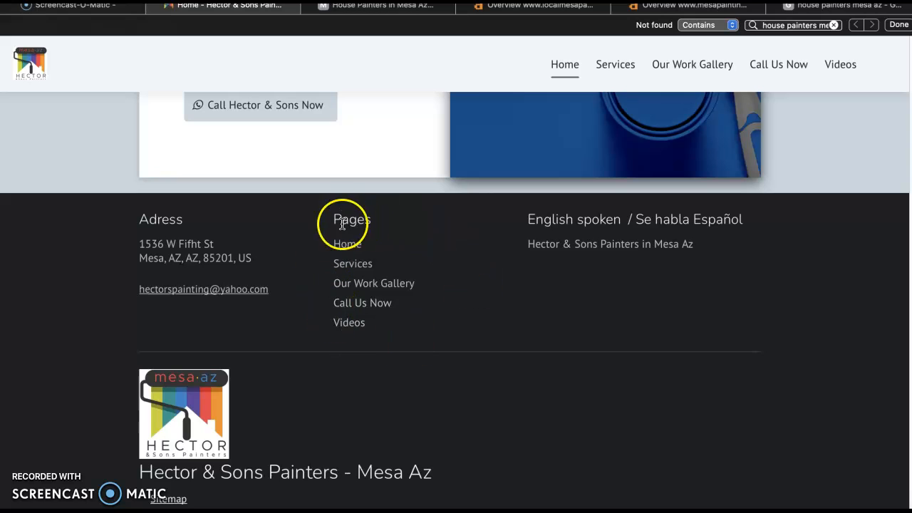
mouse_move(711, 219)
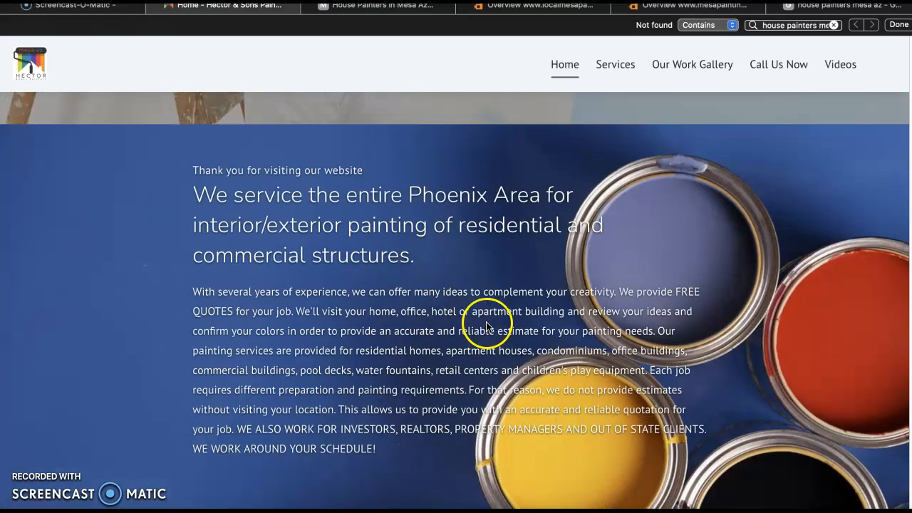
mouse_move(507, 158)
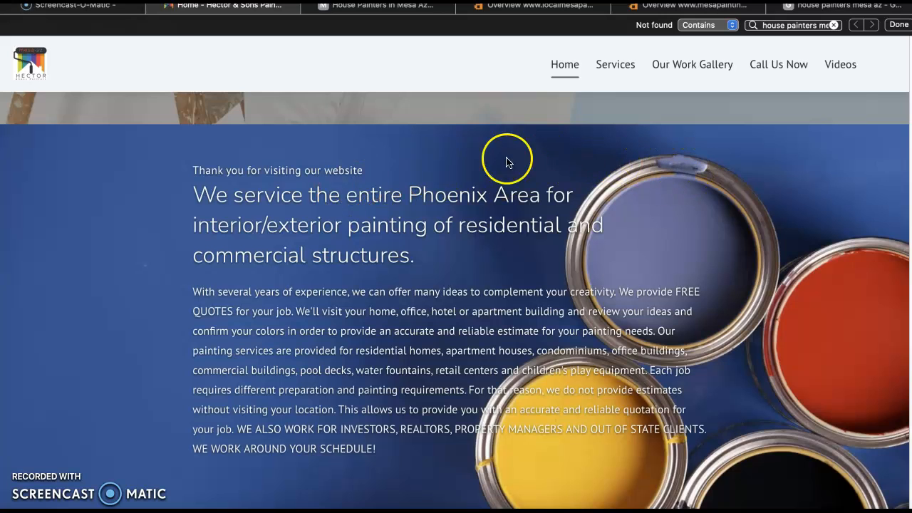
mouse_move(376, 219)
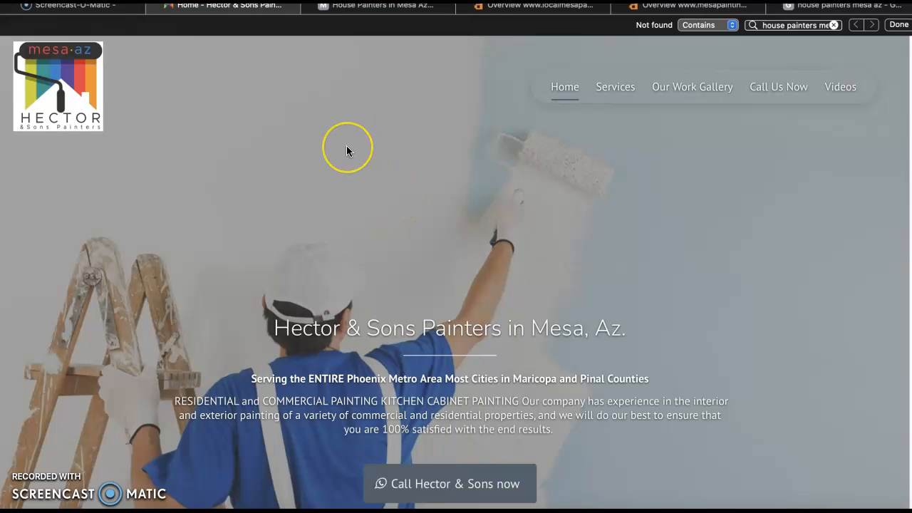
mouse_move(252, 230)
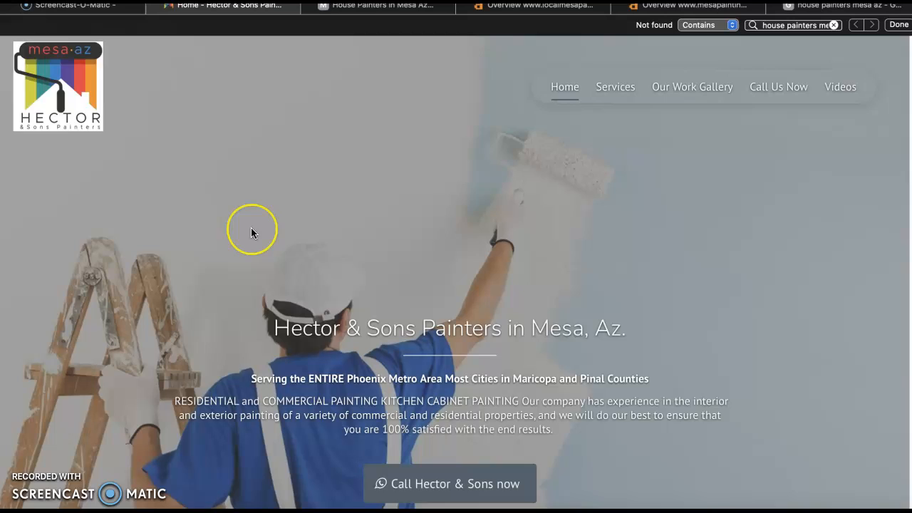
Scroll the Hector & Sons homepage while checking for the 'house painters' keyword
scroll(down, 3)
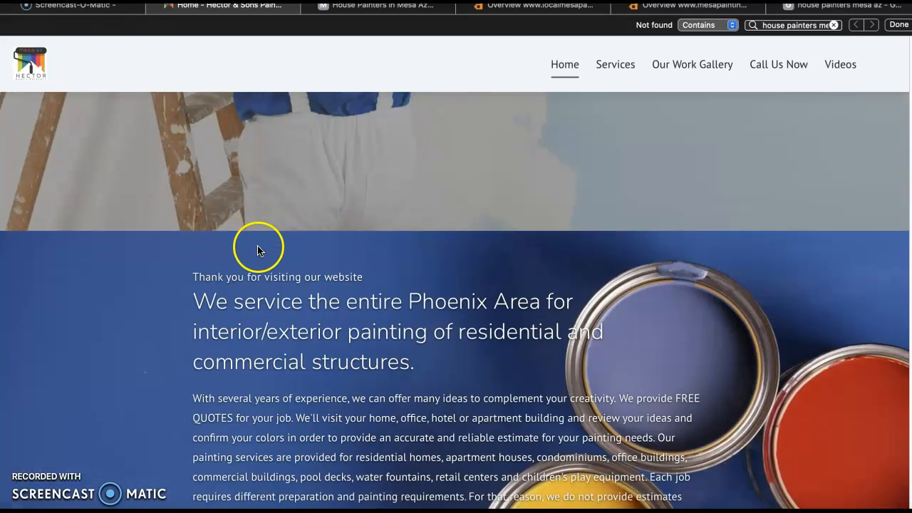
scroll(down, 3)
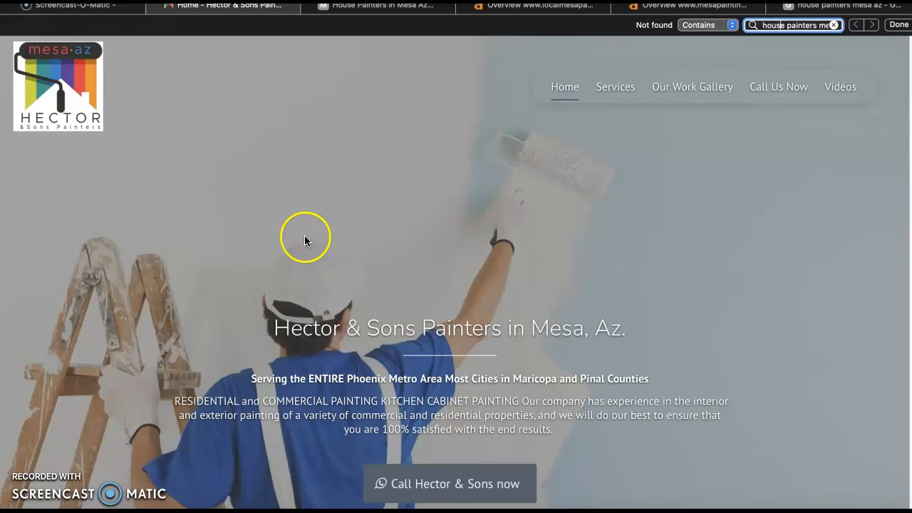
scroll(down, 3)
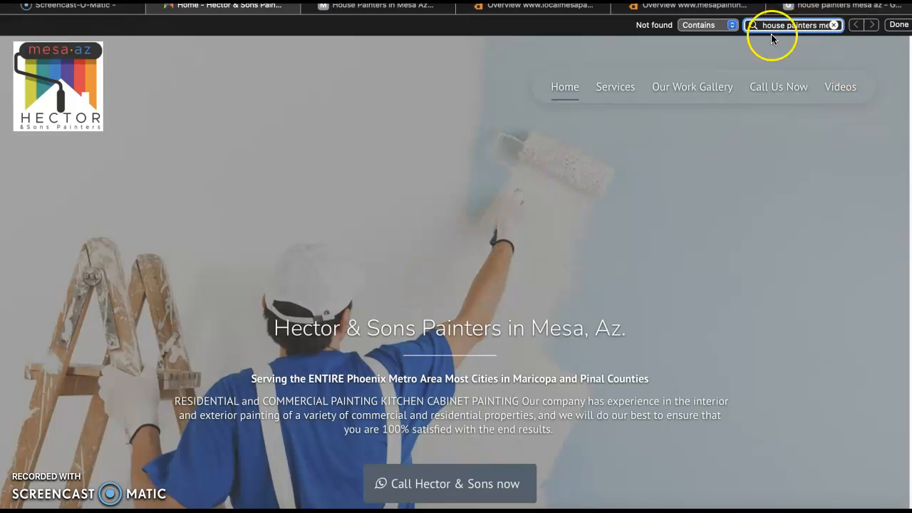
mouse_move(400, 174)
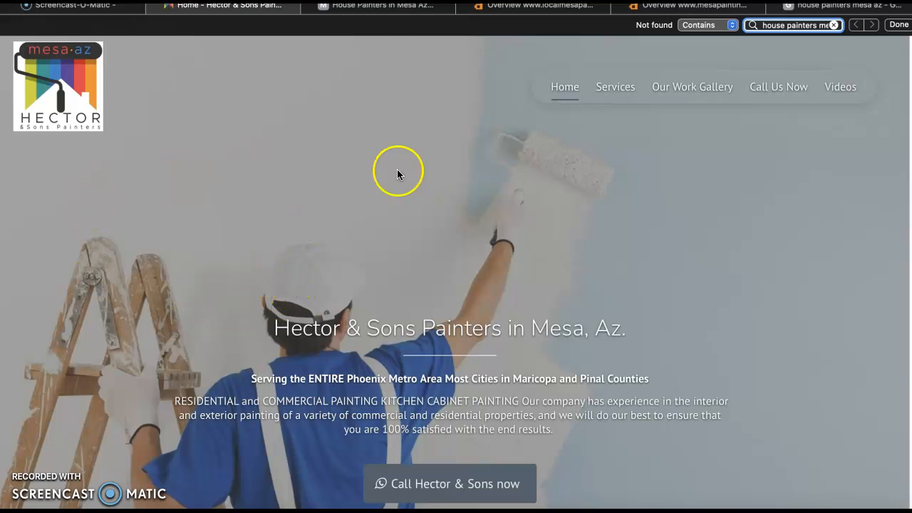
mouse_move(513, 8)
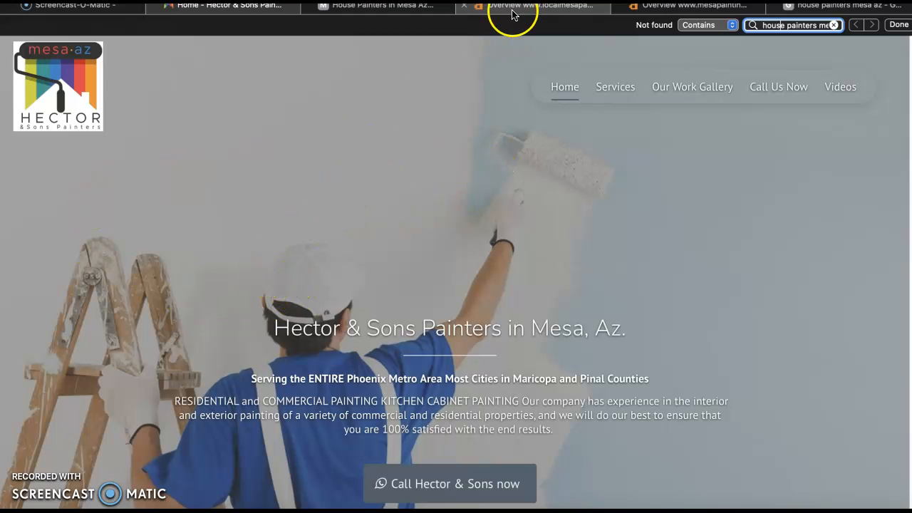
mouse_move(414, 64)
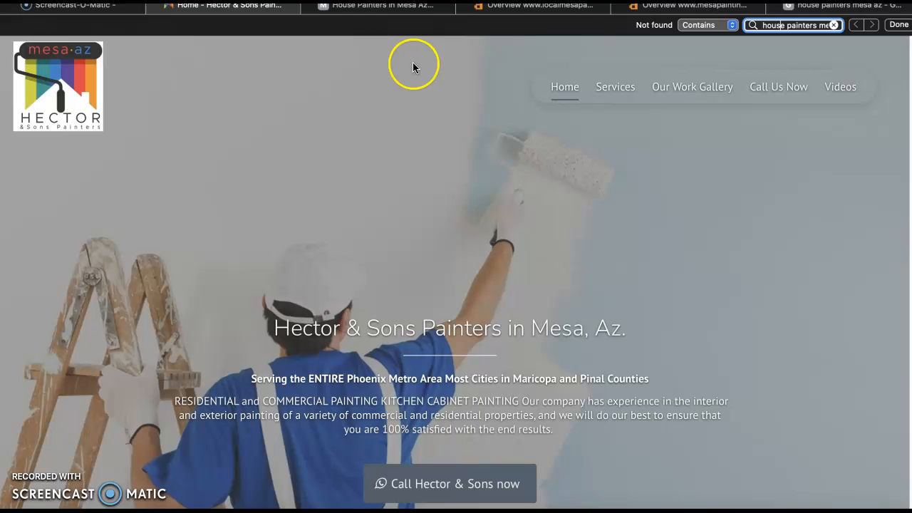
Switch to the Ahrefs overview for localmesapainter.com showing DR 0 and 14 organic keywords
click(540, 6)
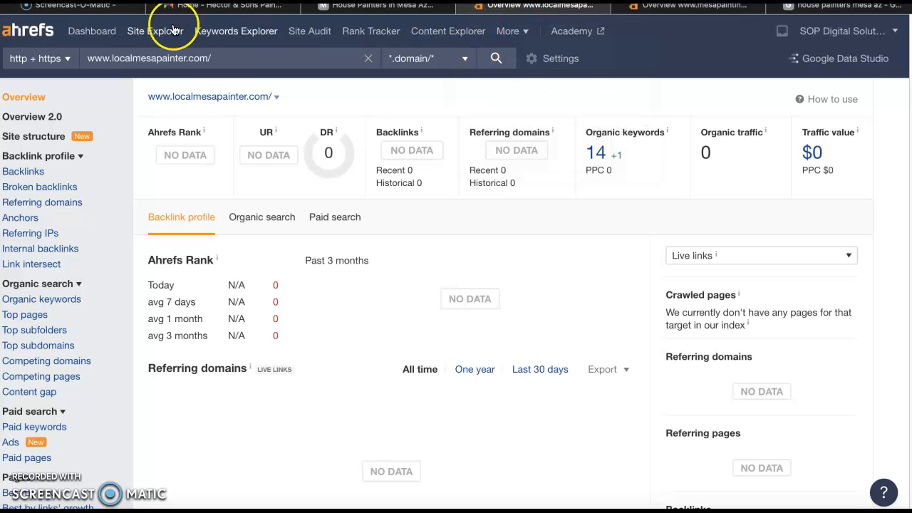
mouse_move(421, 109)
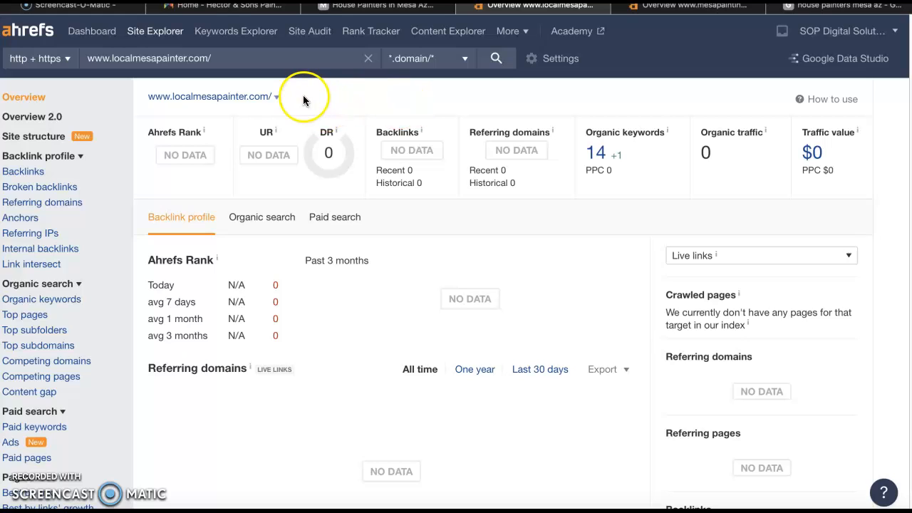
mouse_move(327, 142)
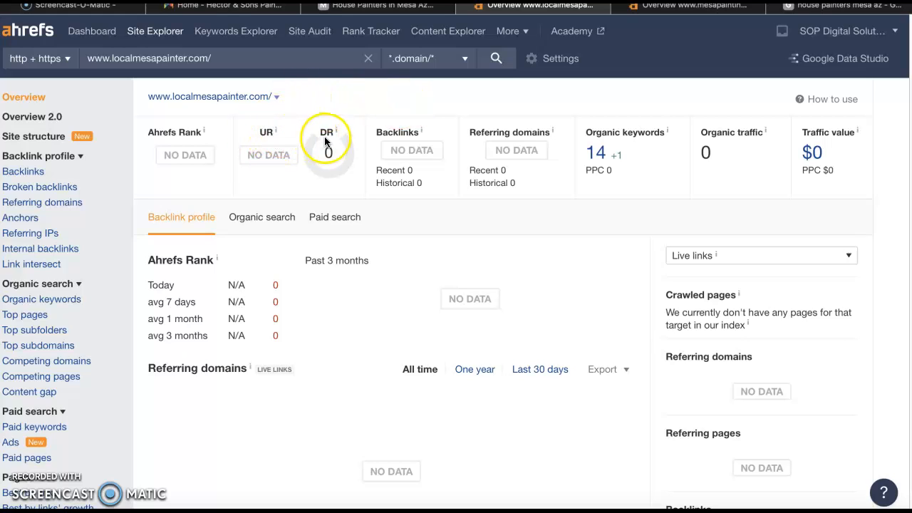
mouse_move(269, 143)
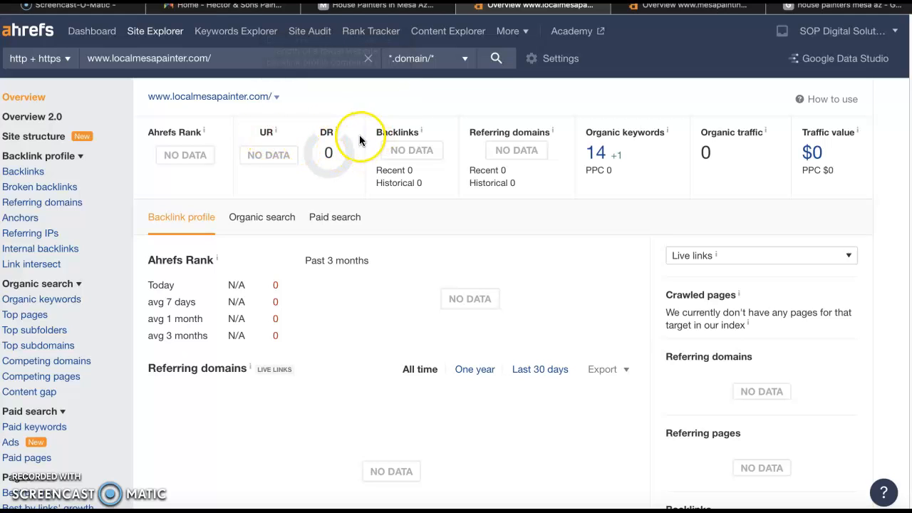
mouse_move(424, 140)
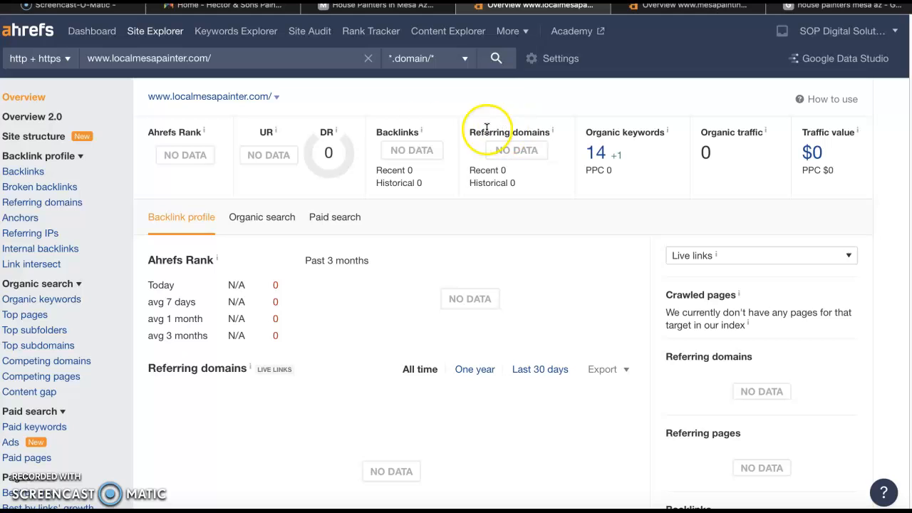
mouse_move(398, 137)
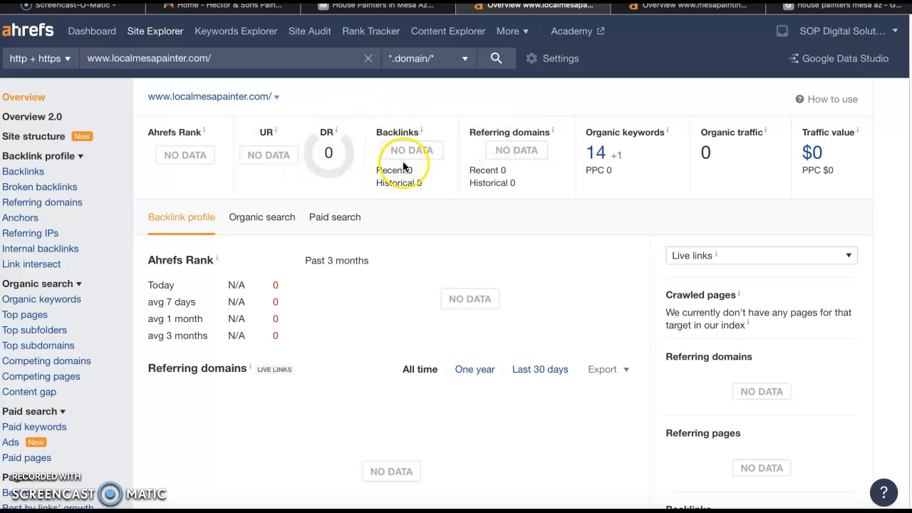
mouse_move(292, 139)
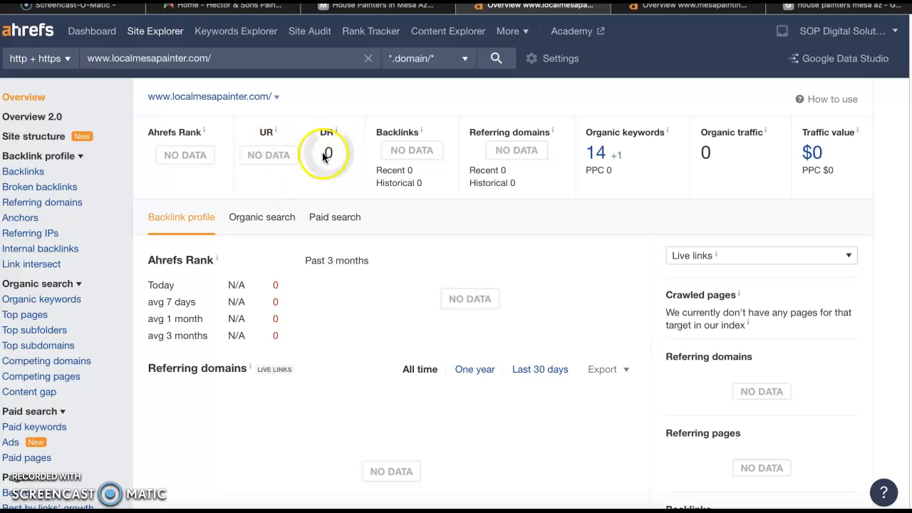
View the Mesa Painting Pros site, then its Ahrefs overview with 430 backlinks and 173 referring domains
click(377, 5)
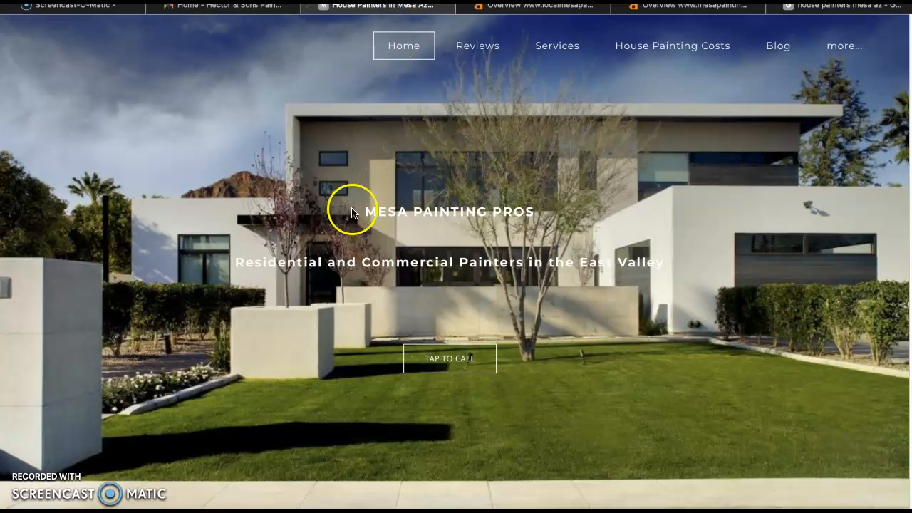
click(687, 5)
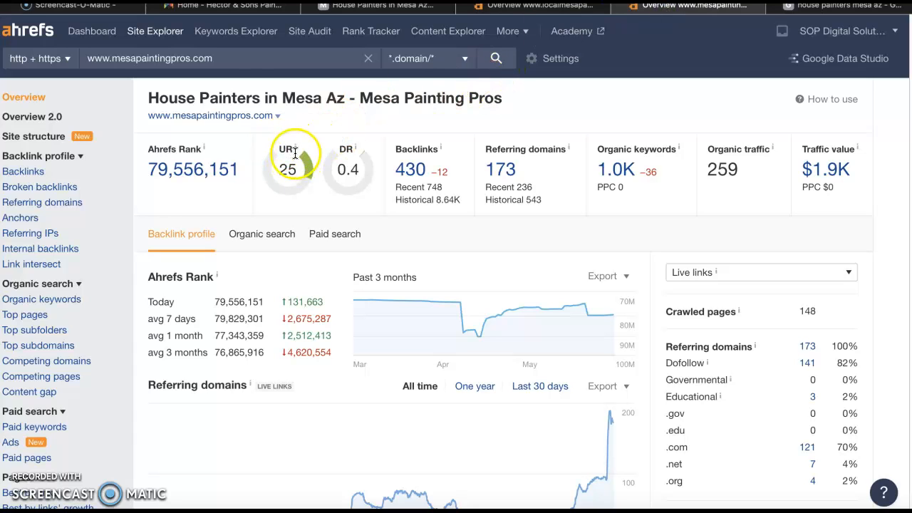
mouse_move(347, 170)
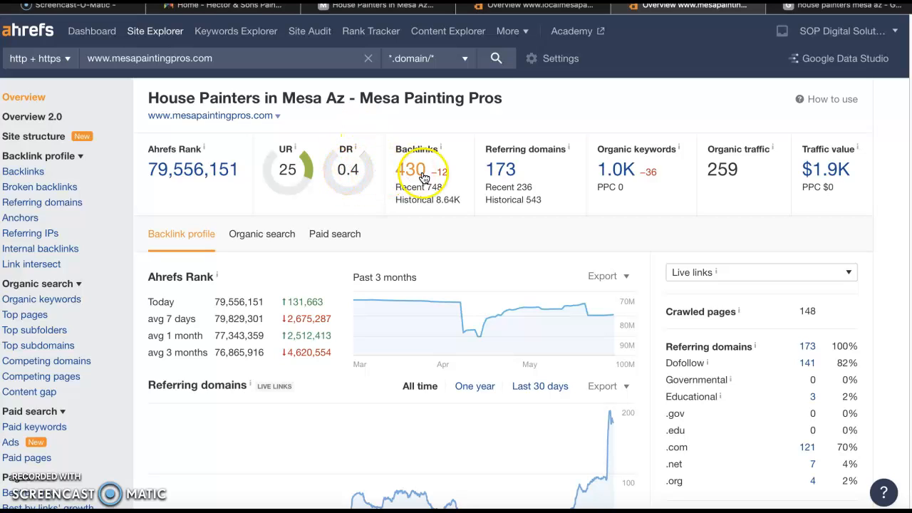
mouse_move(335, 178)
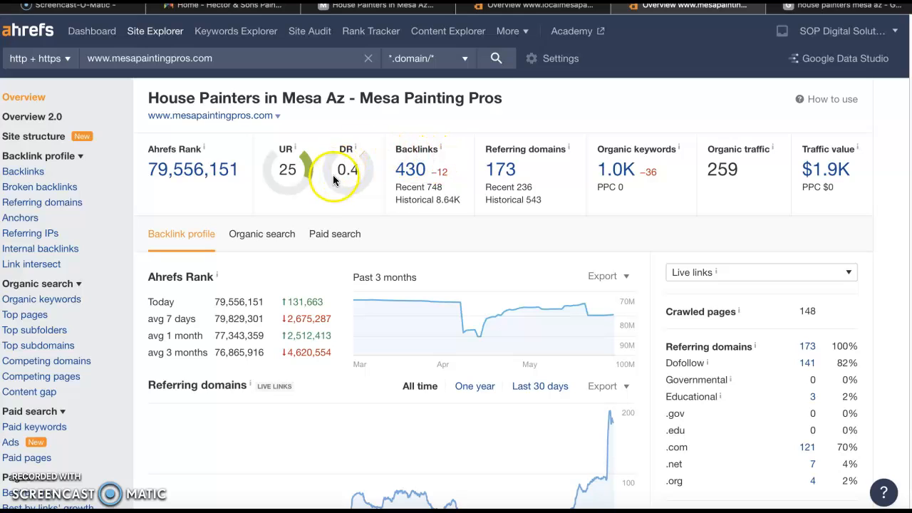
mouse_move(428, 182)
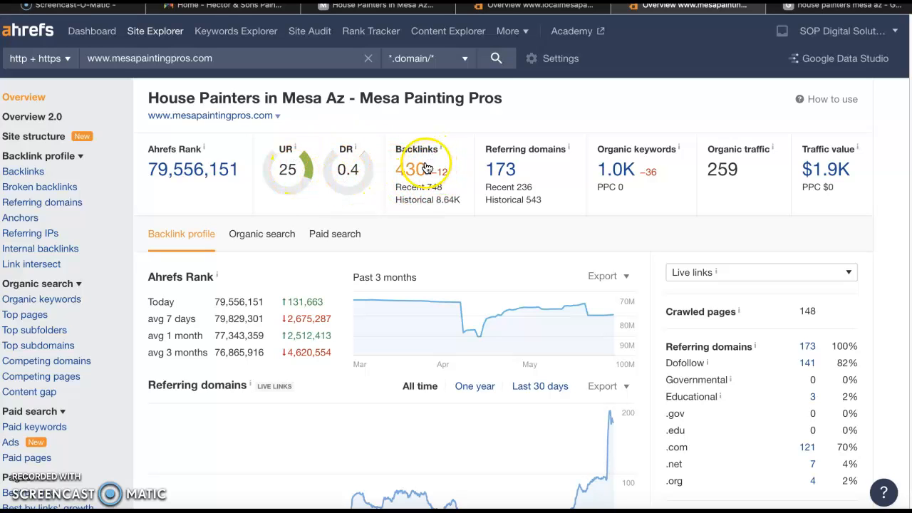
mouse_move(269, 158)
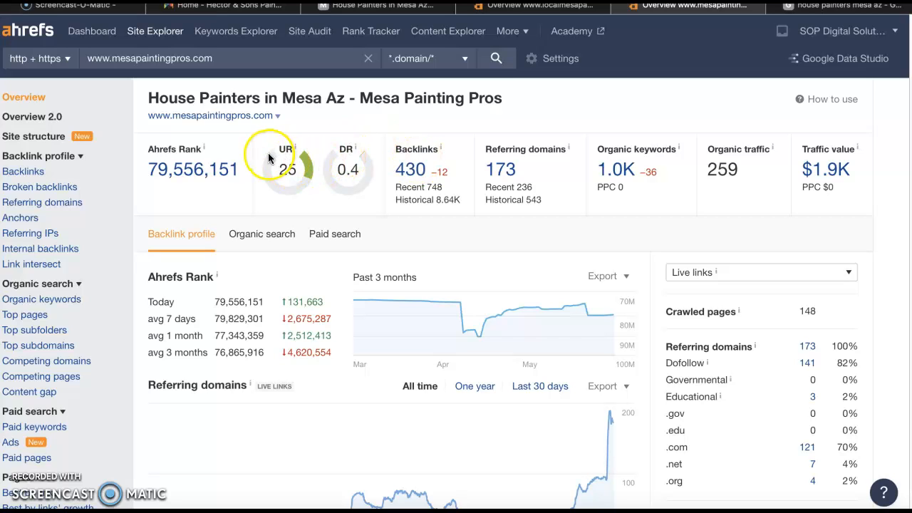
mouse_move(402, 165)
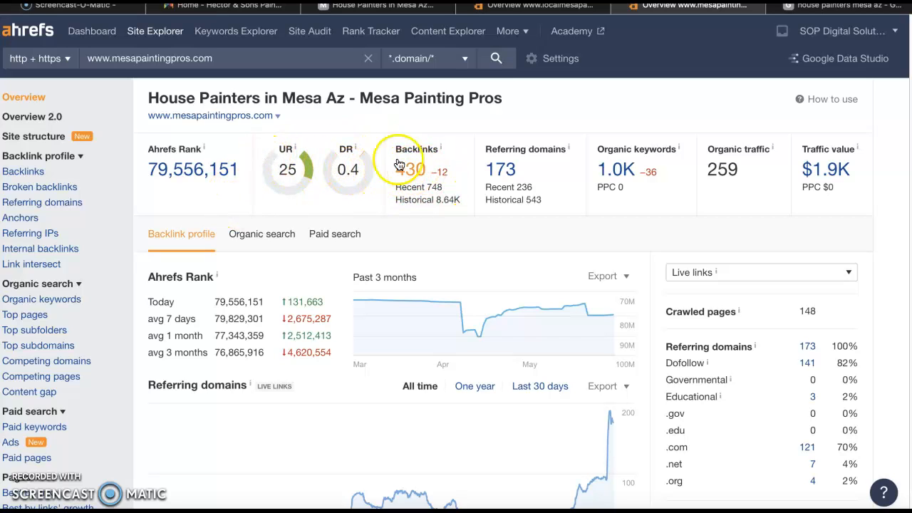
click(531, 6)
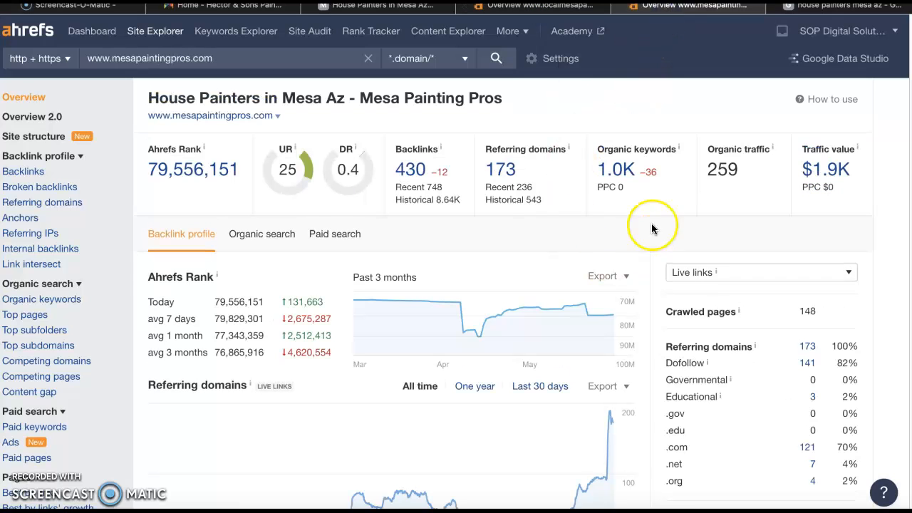
mouse_move(629, 154)
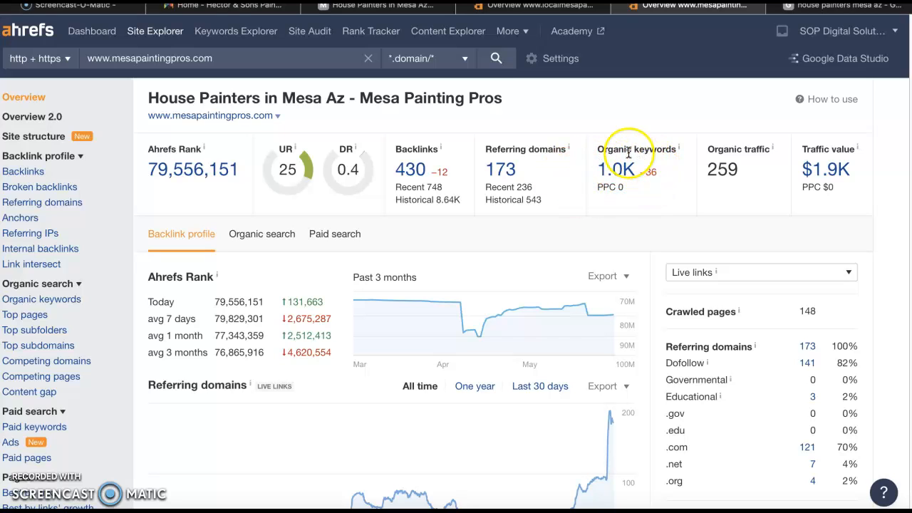
mouse_move(636, 162)
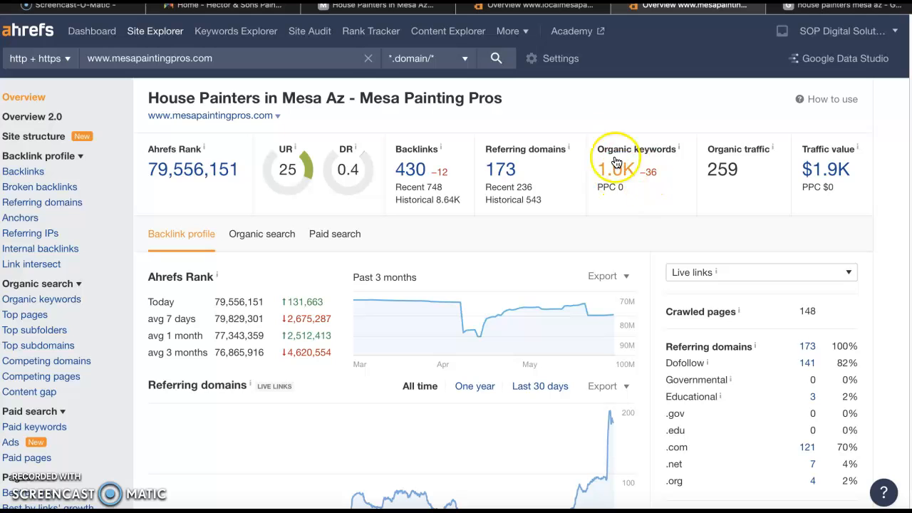
click(227, 6)
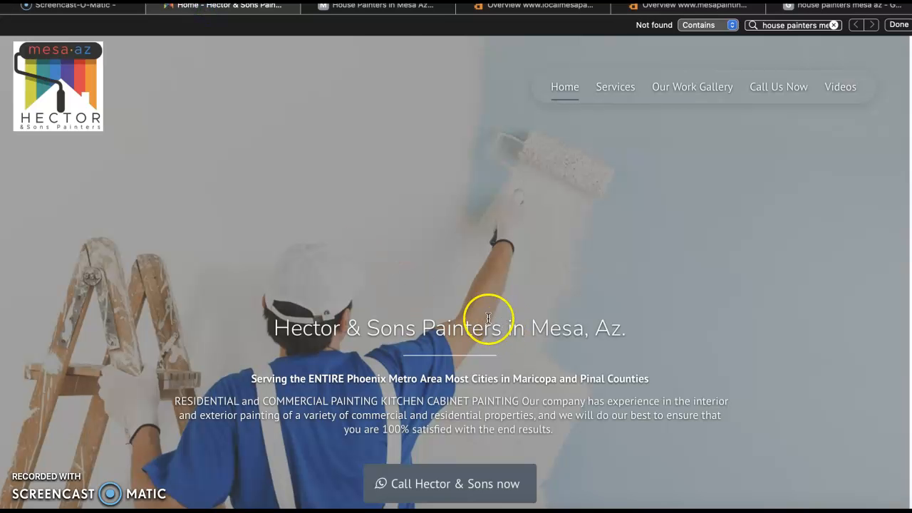
scroll(down, 3)
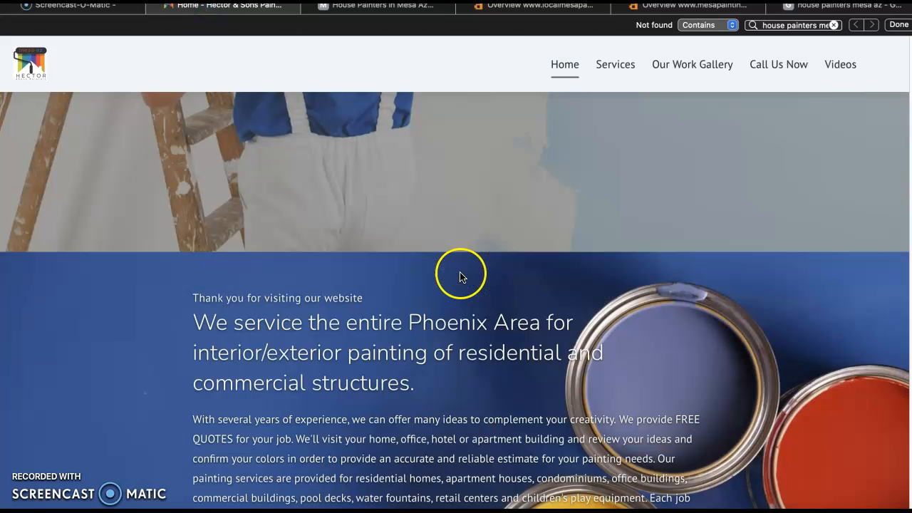
click(540, 6)
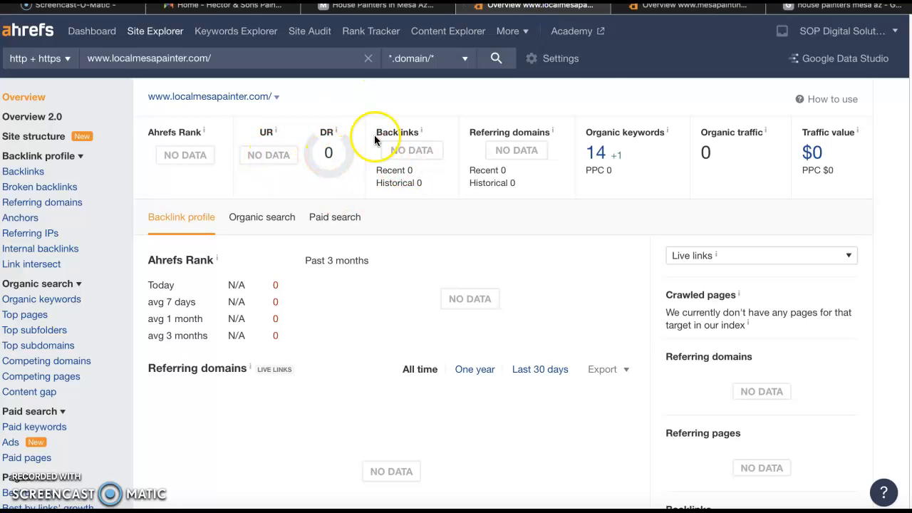
mouse_move(656, 21)
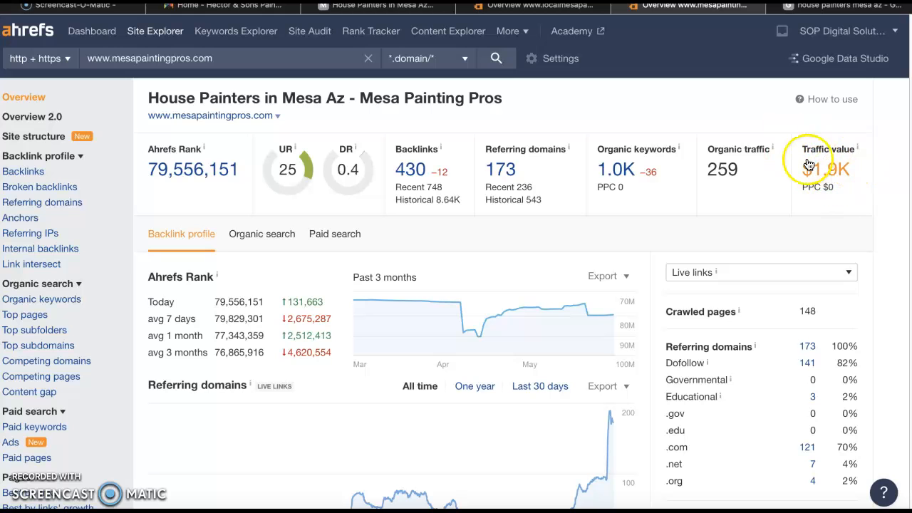
Browse the 'house painters mesa az' Google results through organic listings and related searches
click(841, 5)
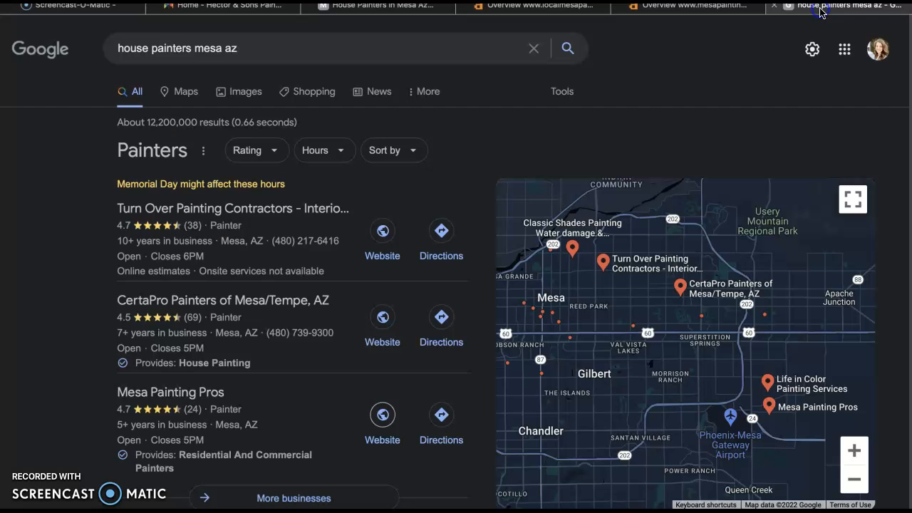
scroll(down, 3)
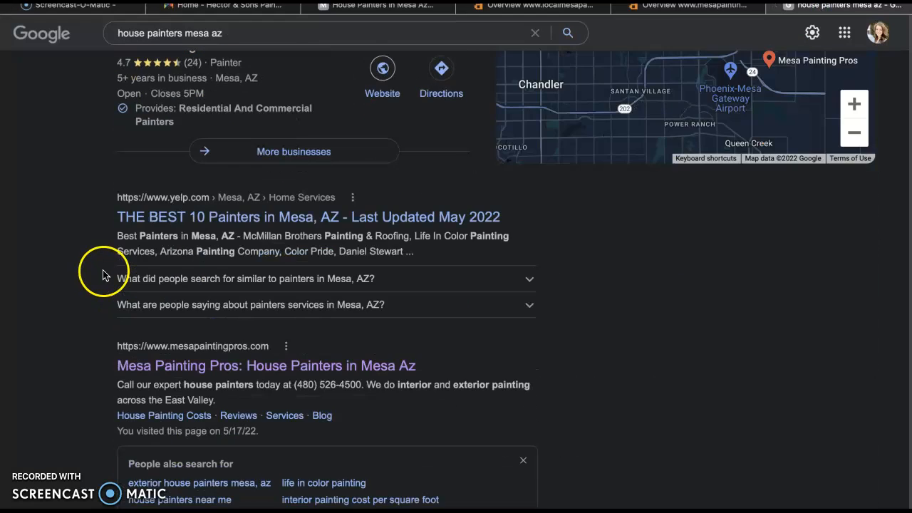
scroll(down, 3)
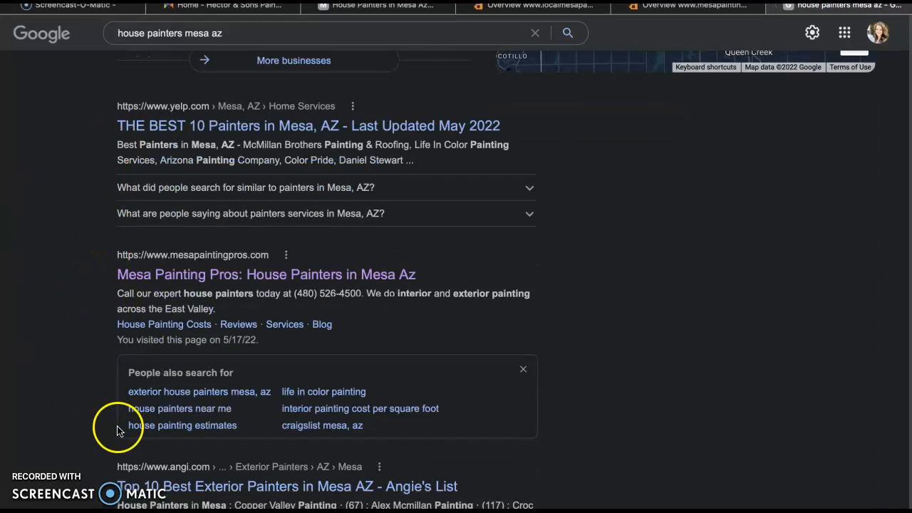
mouse_move(74, 455)
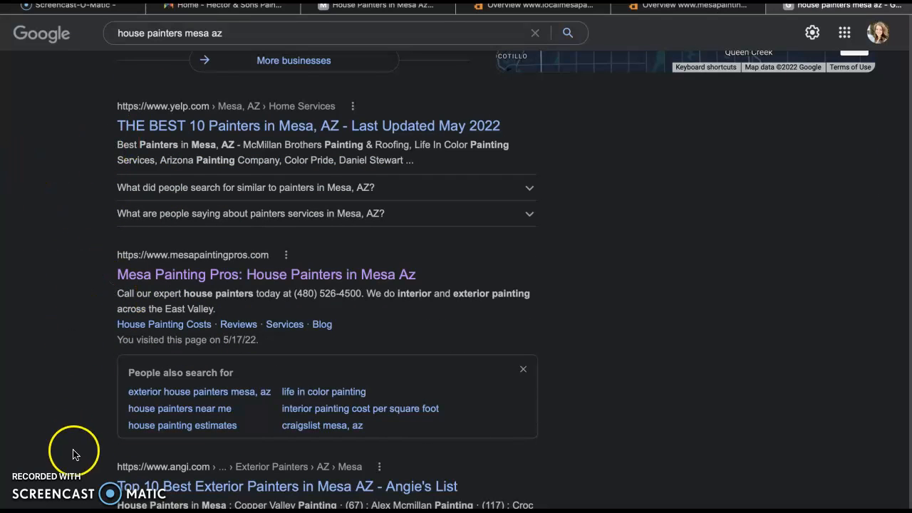
scroll(down, 3)
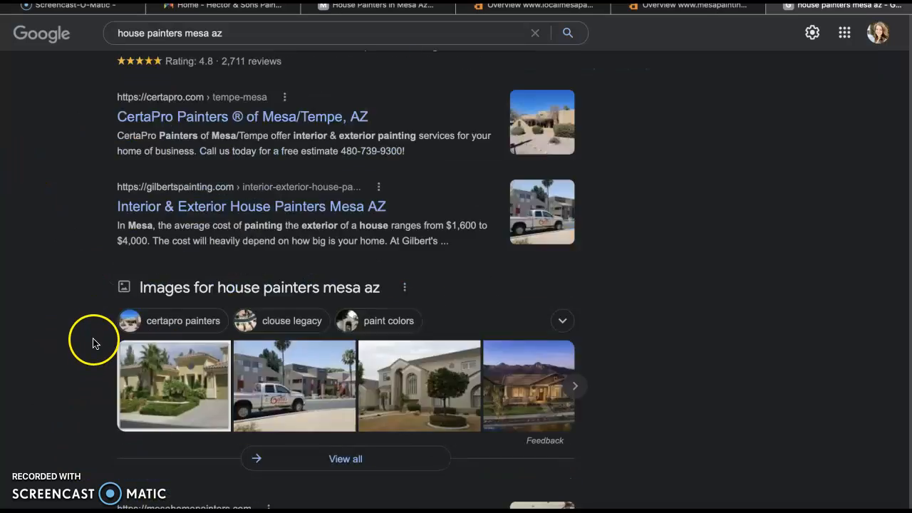
scroll(down, 3)
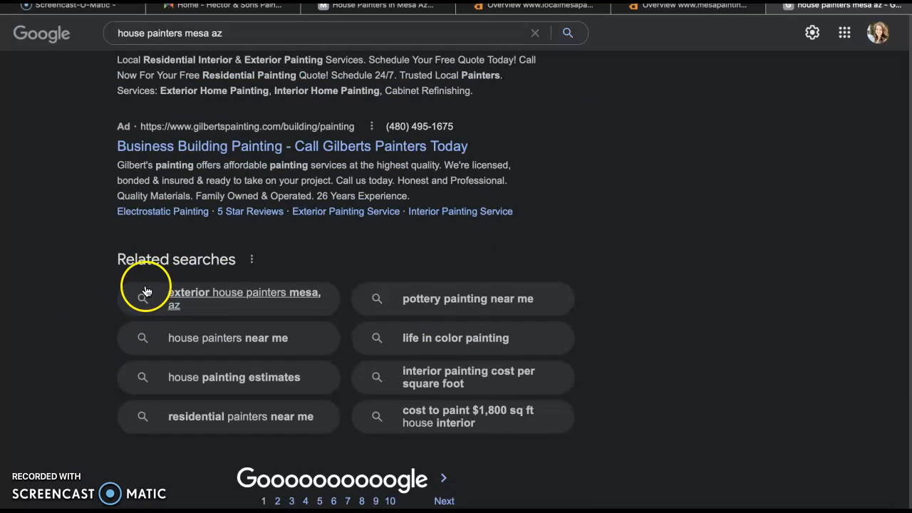
scroll(up, 3)
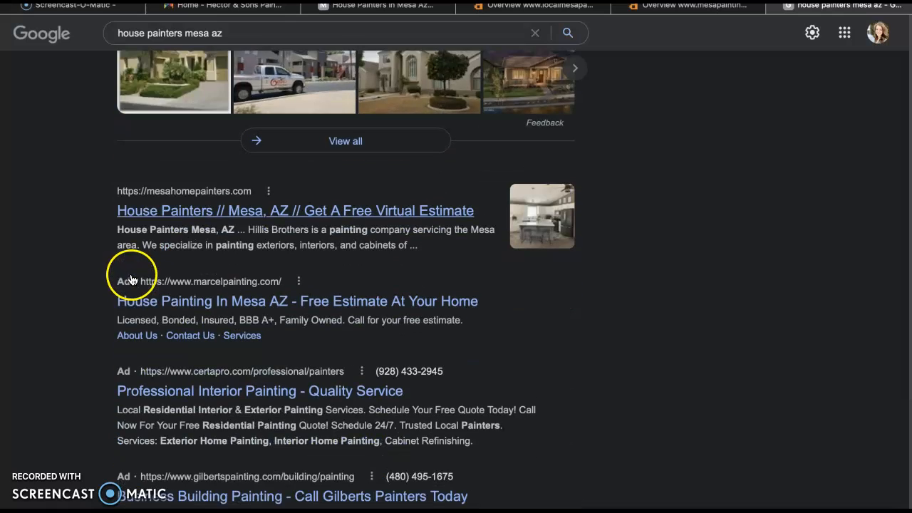
scroll(down, 3)
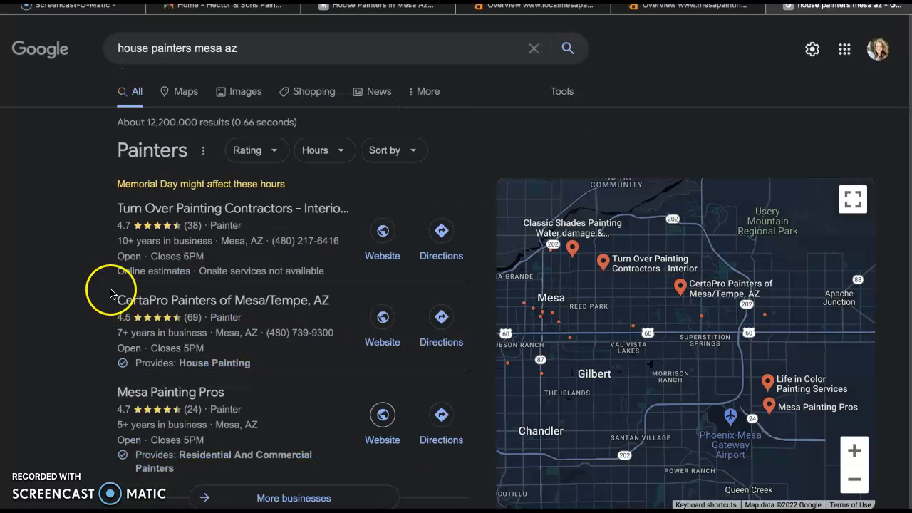
mouse_move(112, 276)
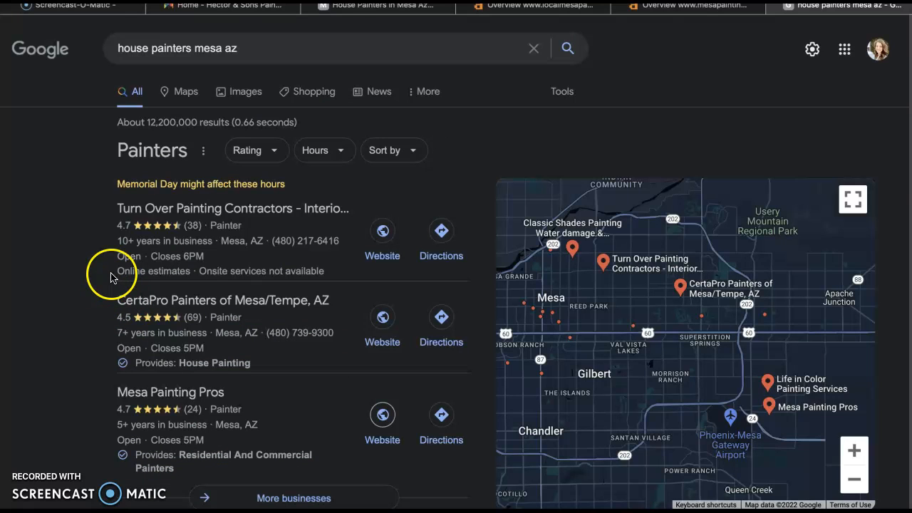
mouse_move(89, 272)
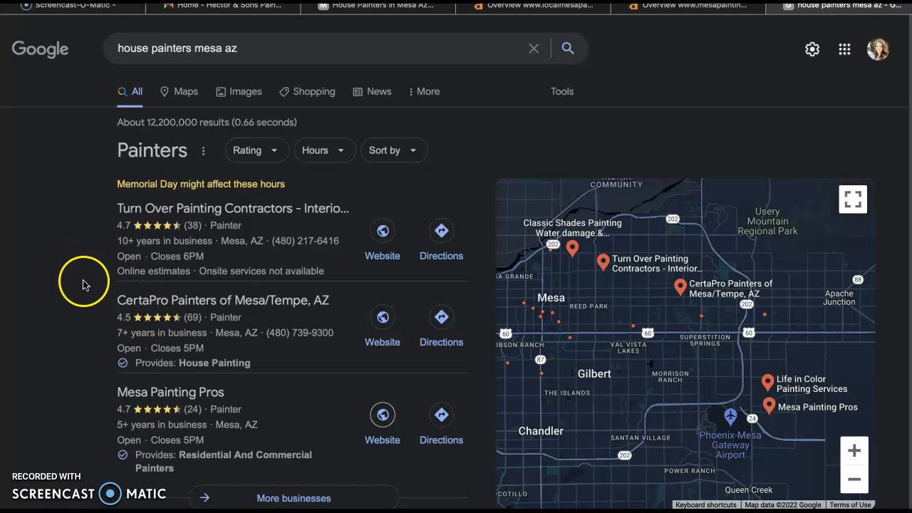
scroll(down, 3)
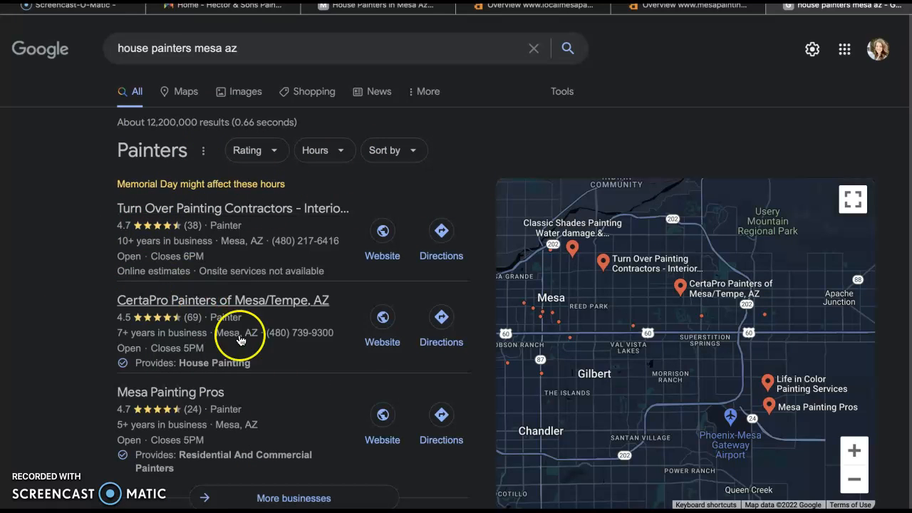
mouse_move(235, 257)
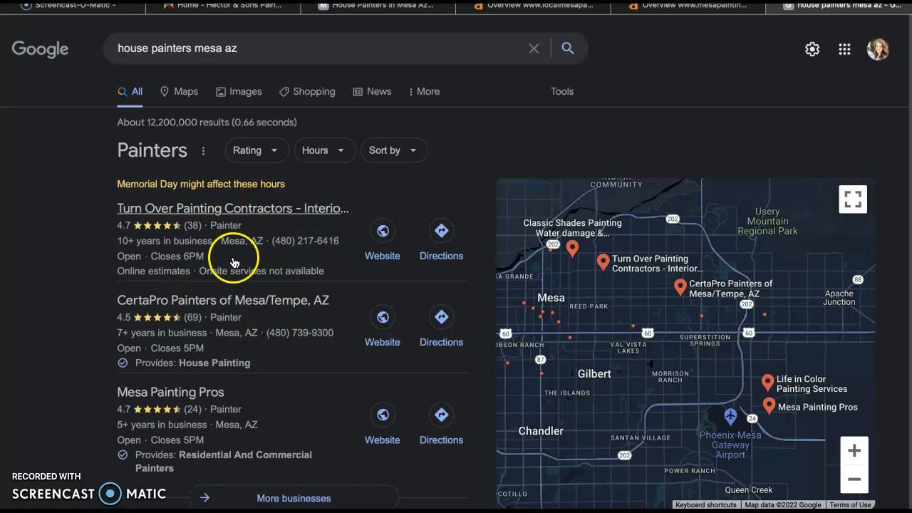
mouse_move(207, 226)
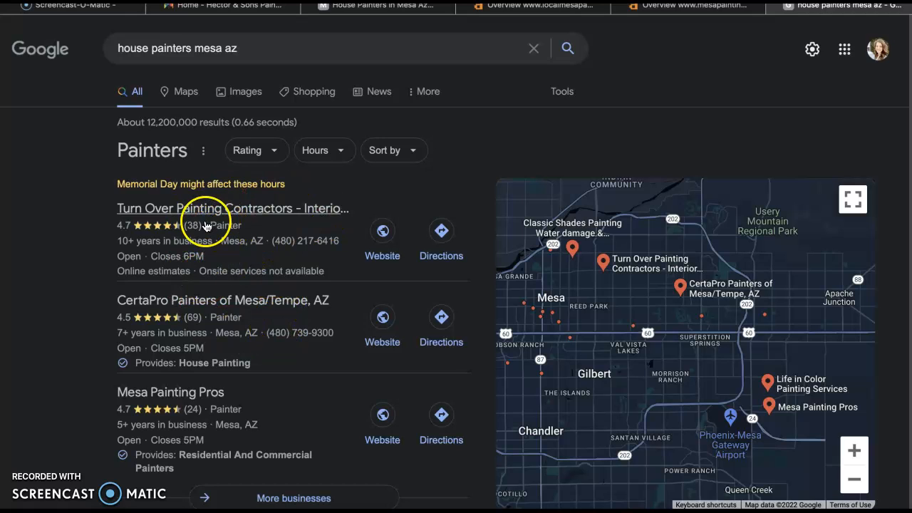
mouse_move(257, 227)
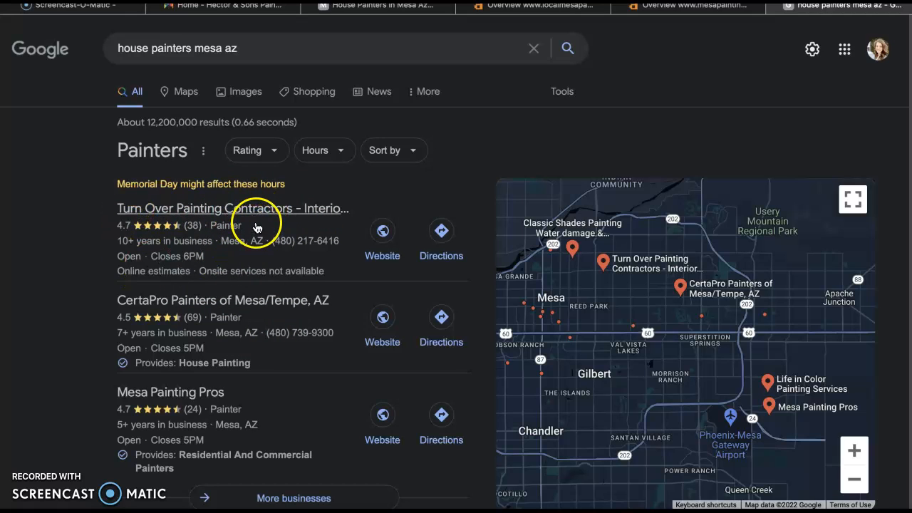
mouse_move(274, 250)
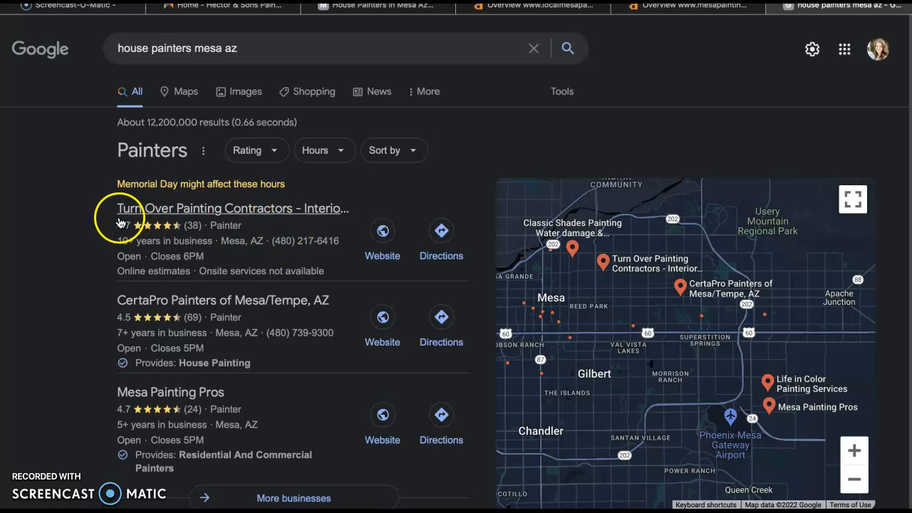
mouse_move(252, 314)
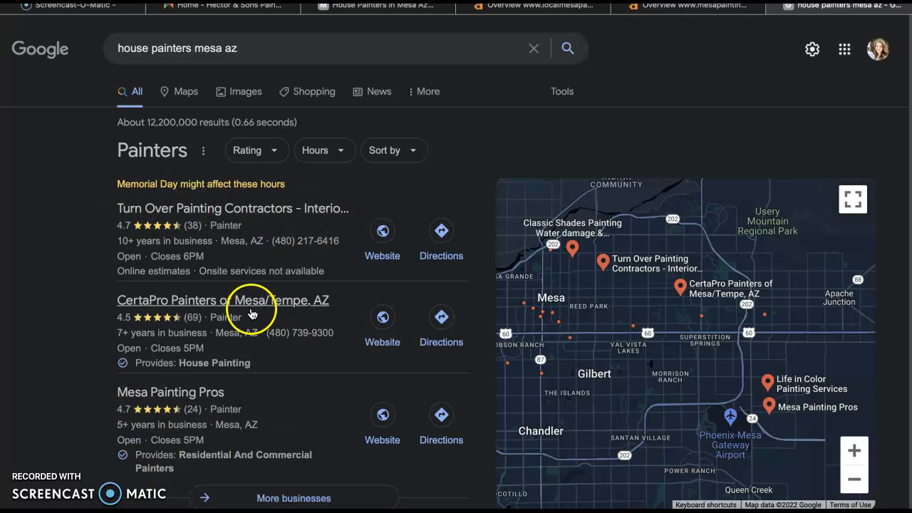
mouse_move(200, 412)
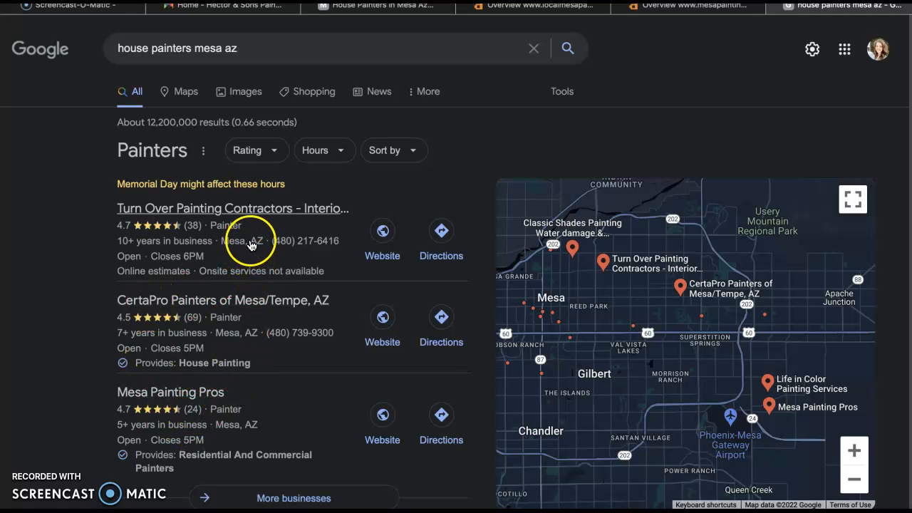
mouse_move(96, 227)
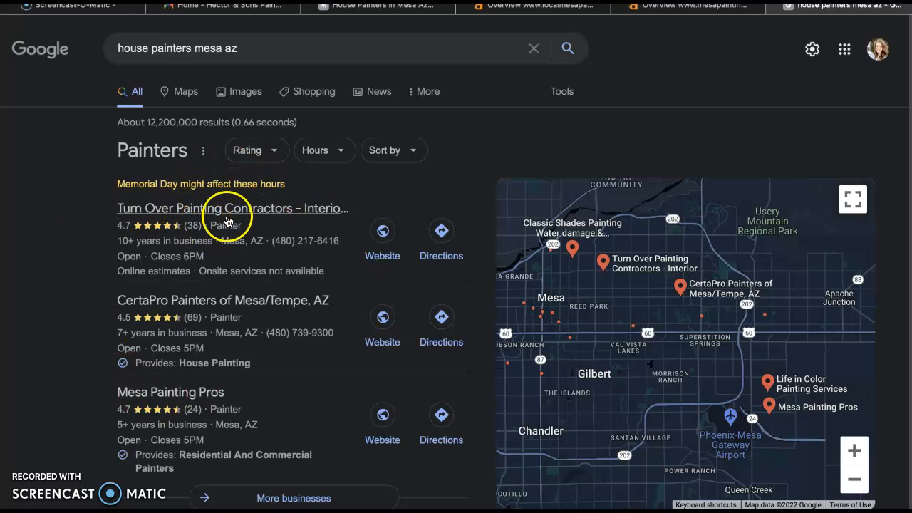
mouse_move(342, 256)
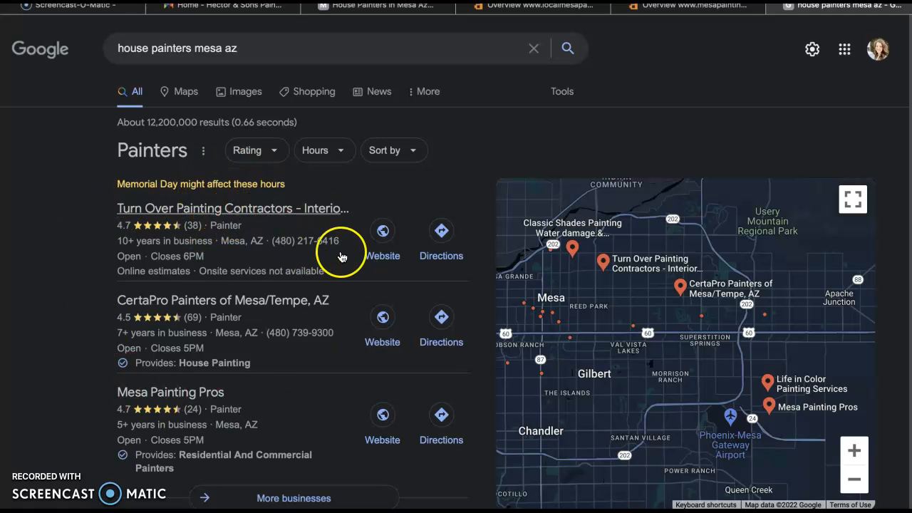
mouse_move(230, 260)
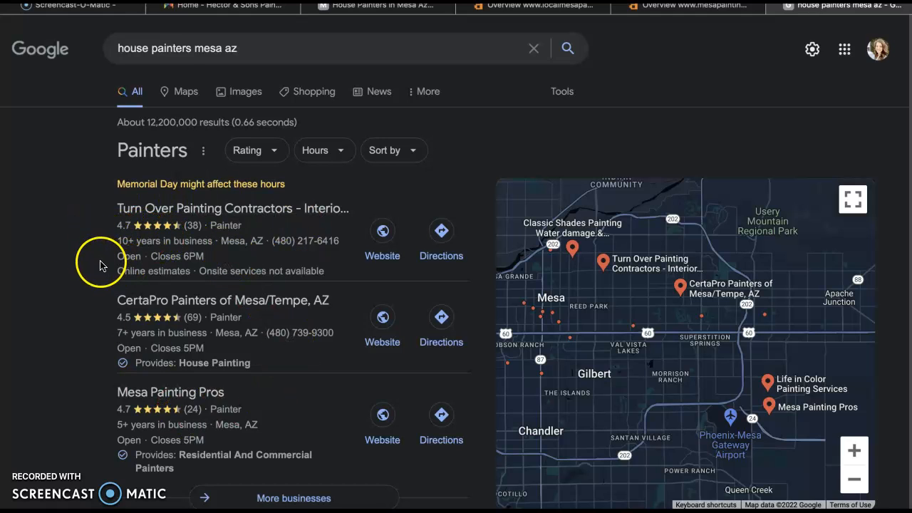
scroll(down, 3)
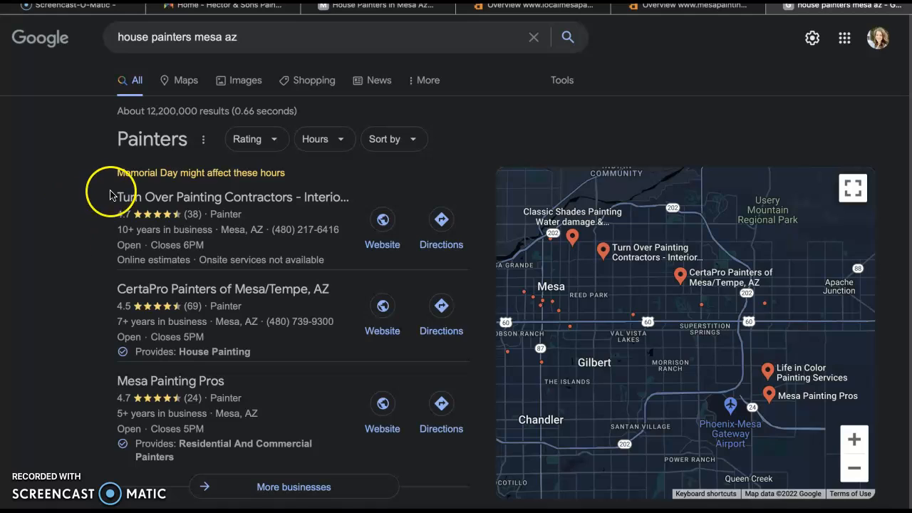
scroll(down, 3)
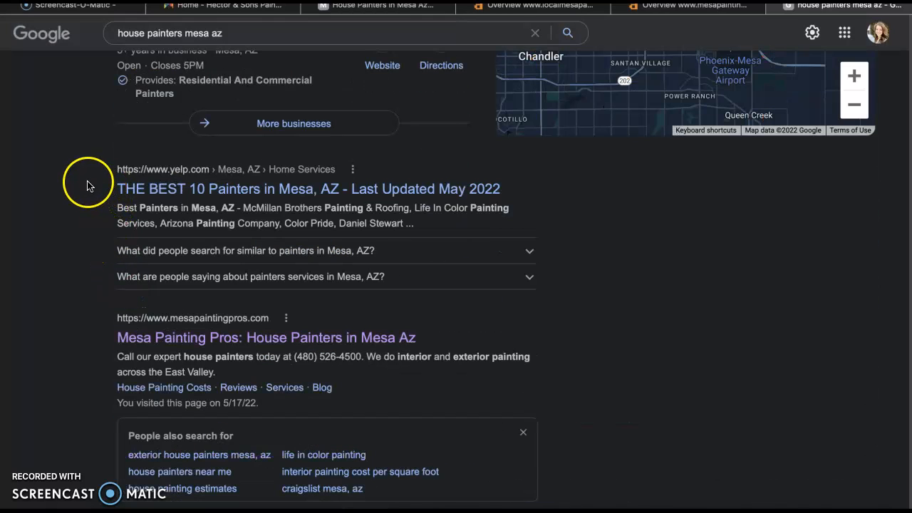
mouse_move(90, 185)
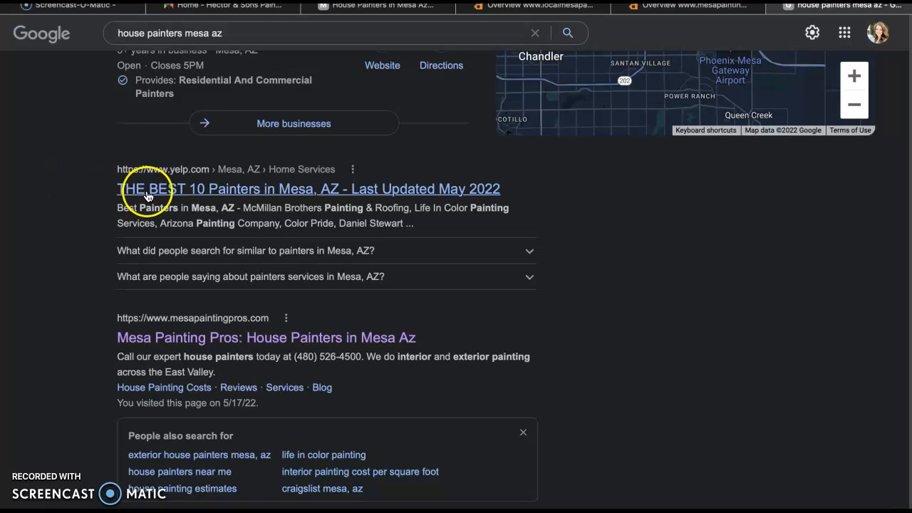
scroll(down, 3)
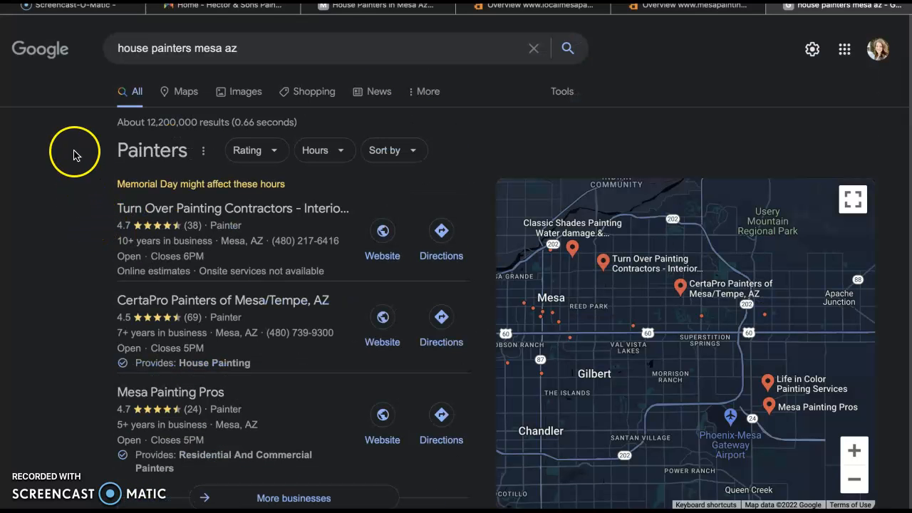
mouse_move(39, 47)
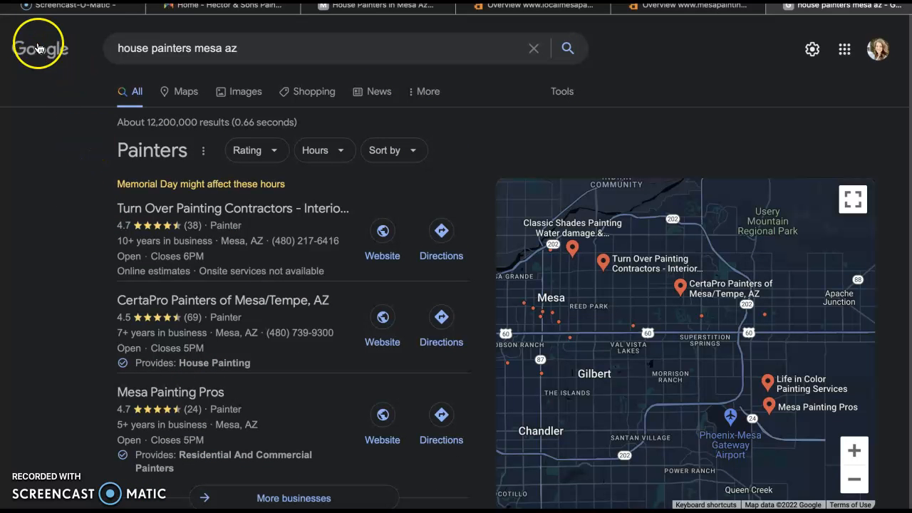